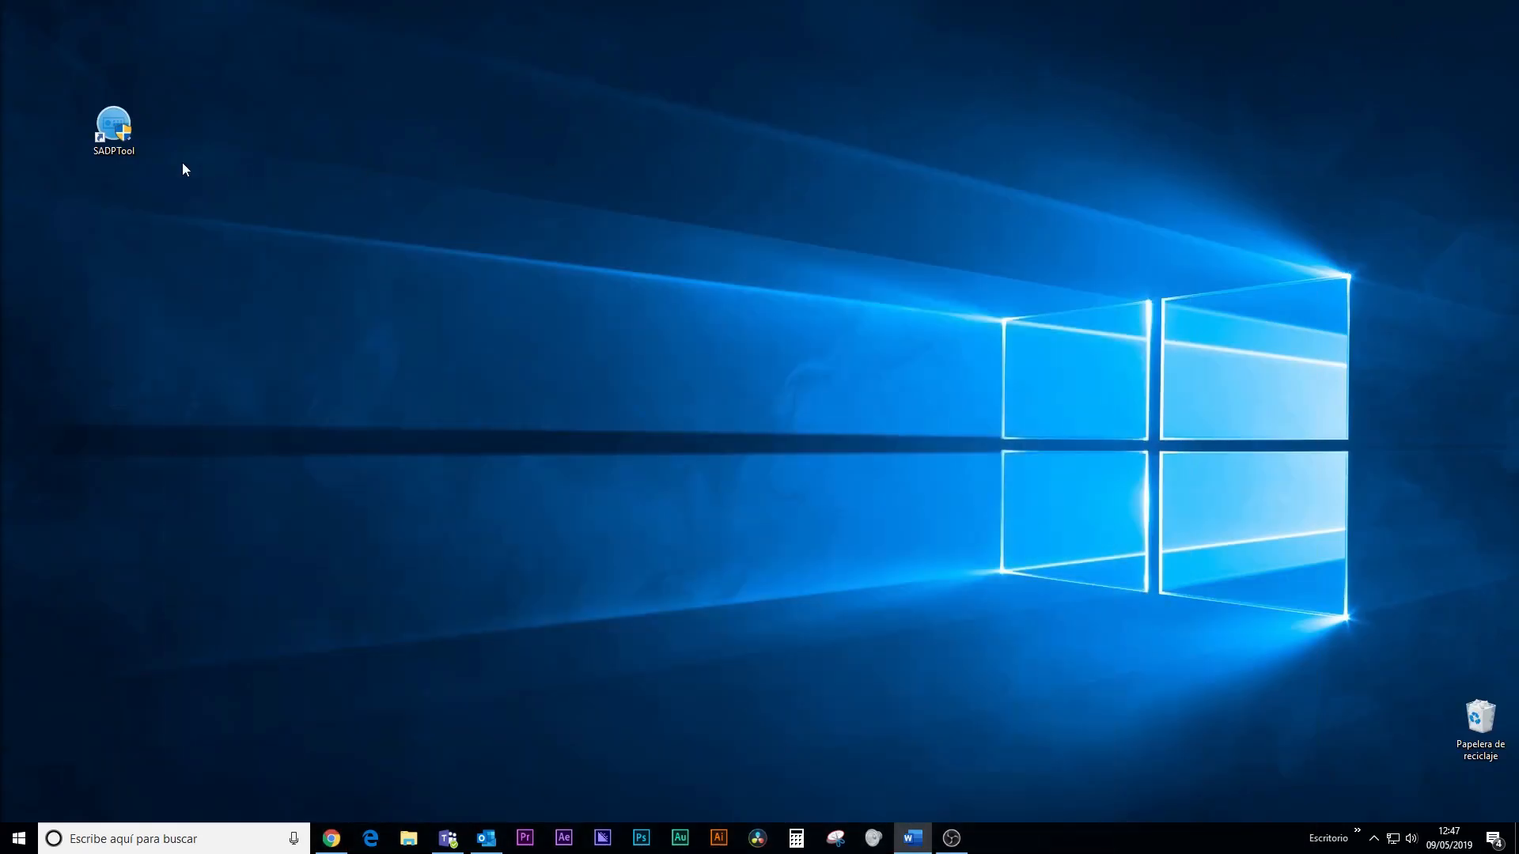
Launch SADPTool, select camera 052, enter a new password and enable EasyConnect
{"action": "double_click", "coordinate": [114, 127]}
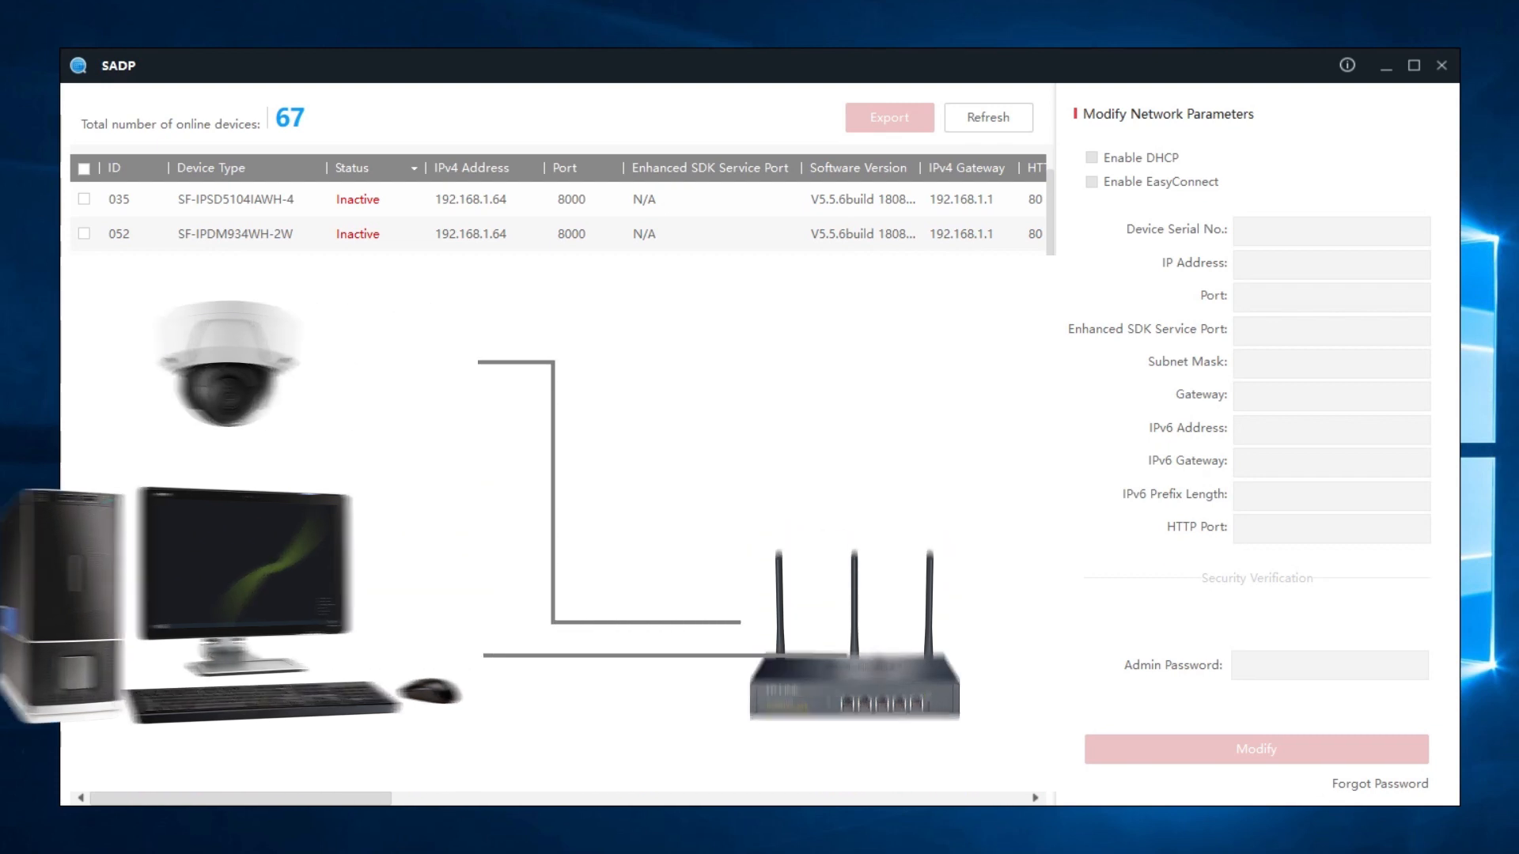
{"action": "left_click", "coordinate": [85, 234]}
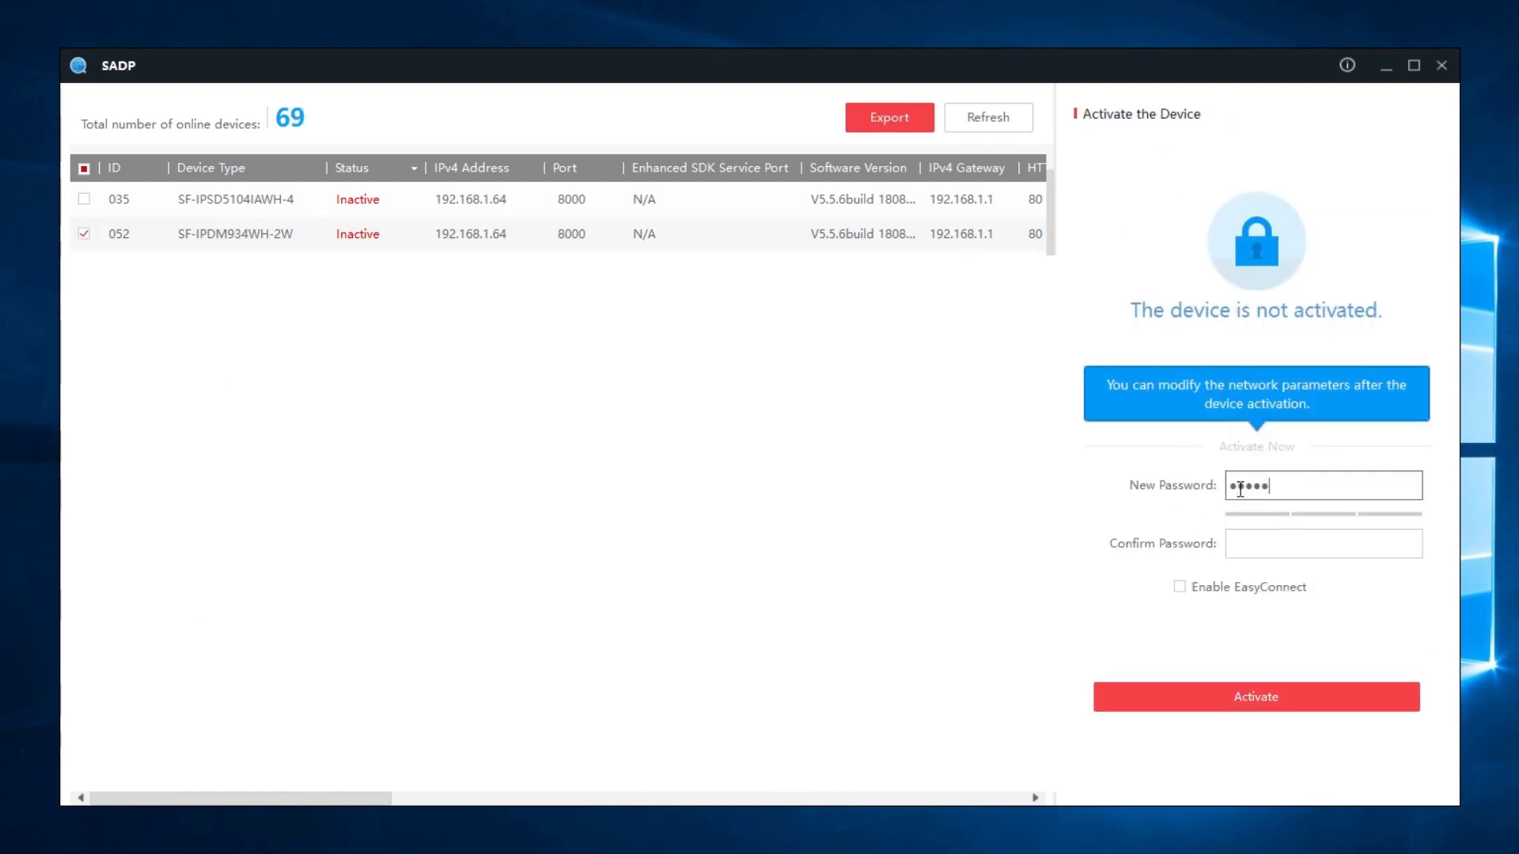
{"action": "type", "text": "•••••••"}
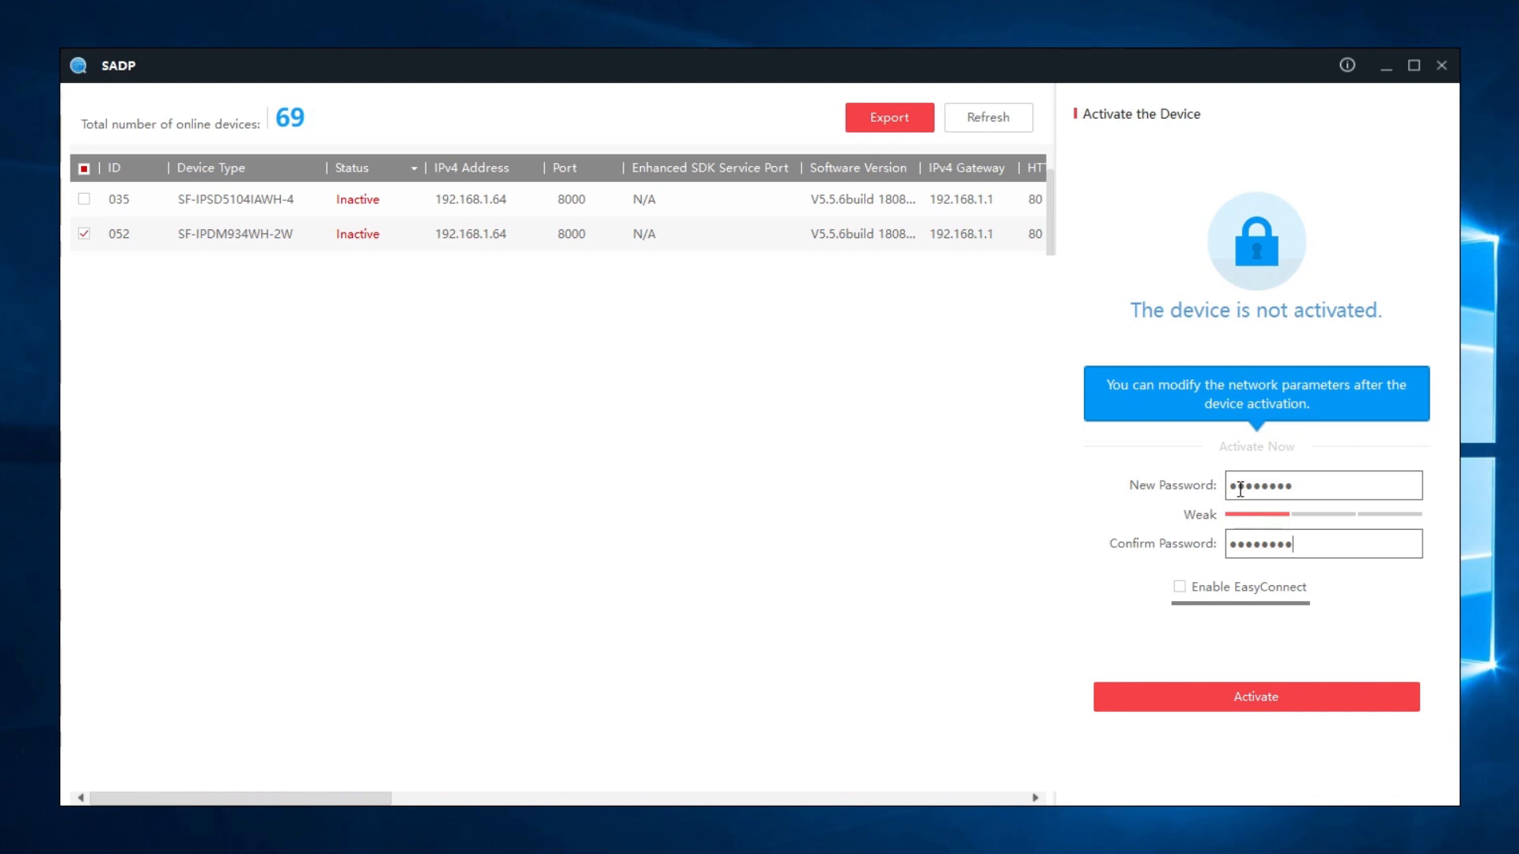
{"action": "left_click", "coordinate": [1179, 587]}
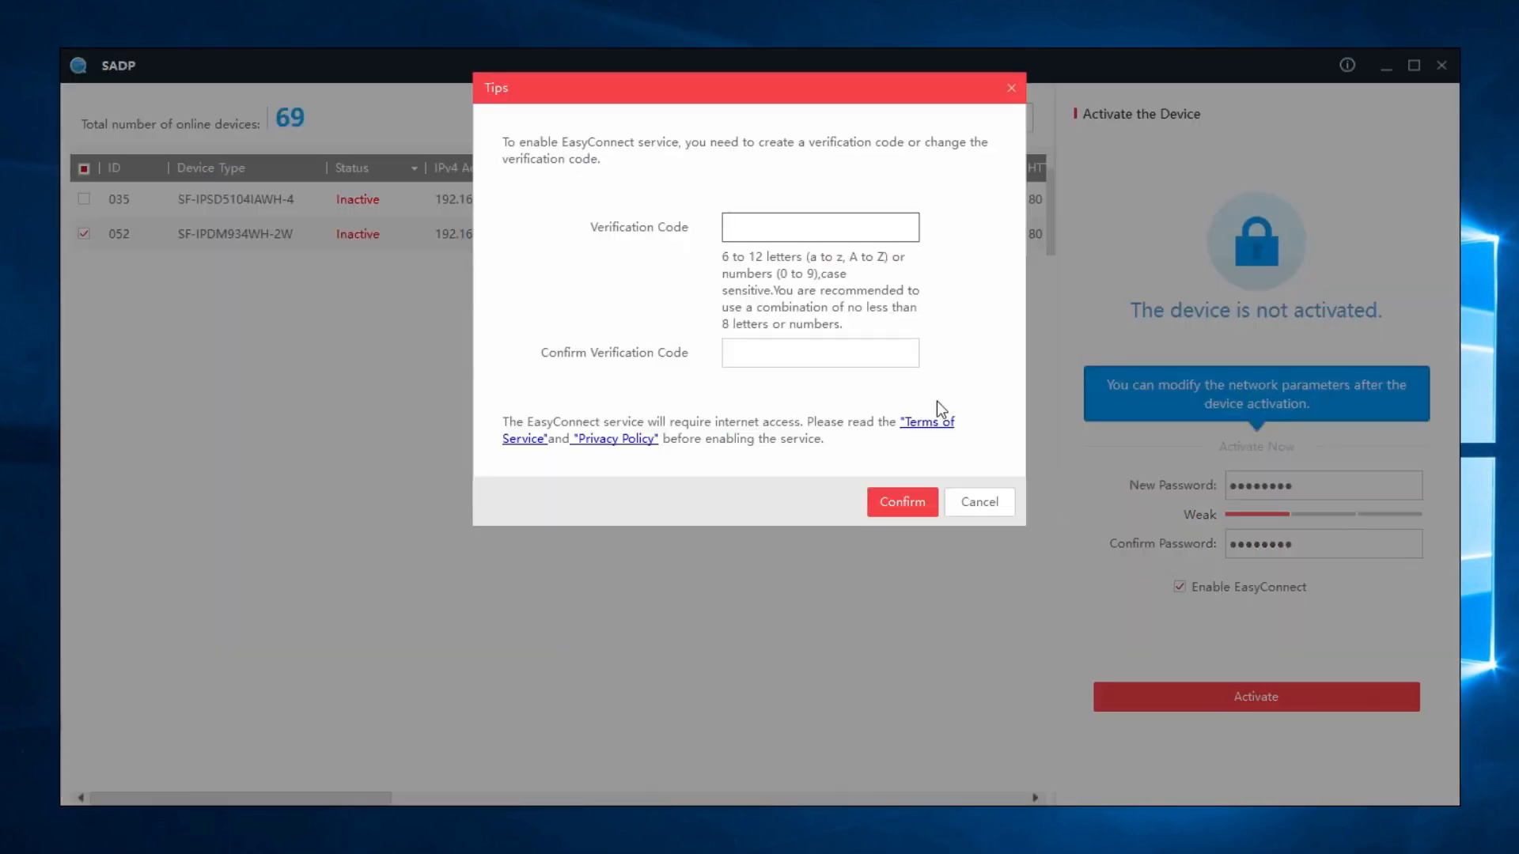
Enter and confirm the EasyConnect verification code, then activate the camera
{"action": "left_click", "coordinate": [820, 228]}
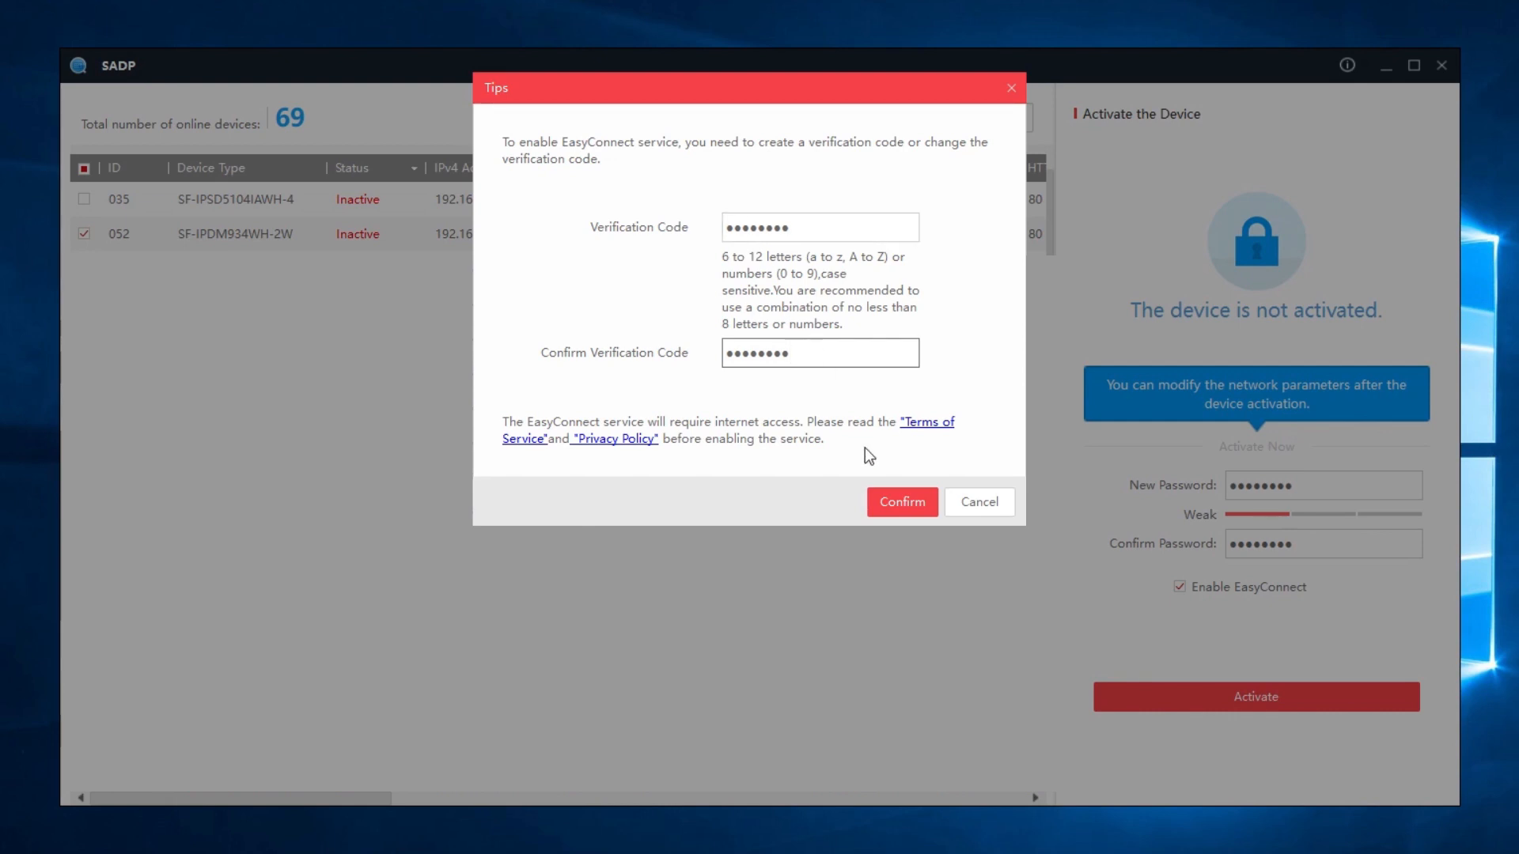
{"action": "left_click", "coordinate": [901, 501]}
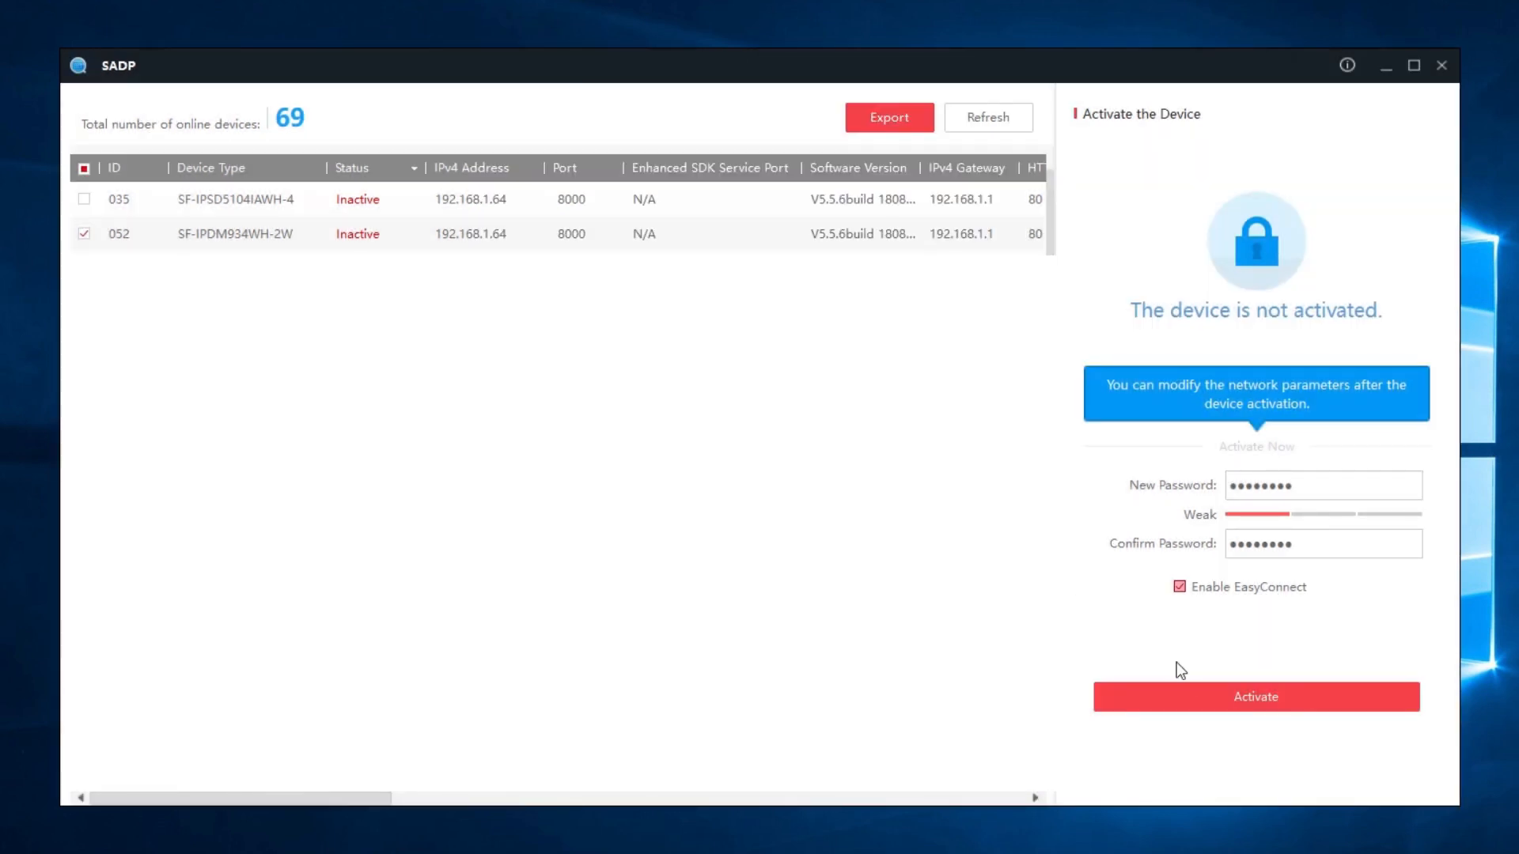
{"action": "left_click", "coordinate": [1256, 696]}
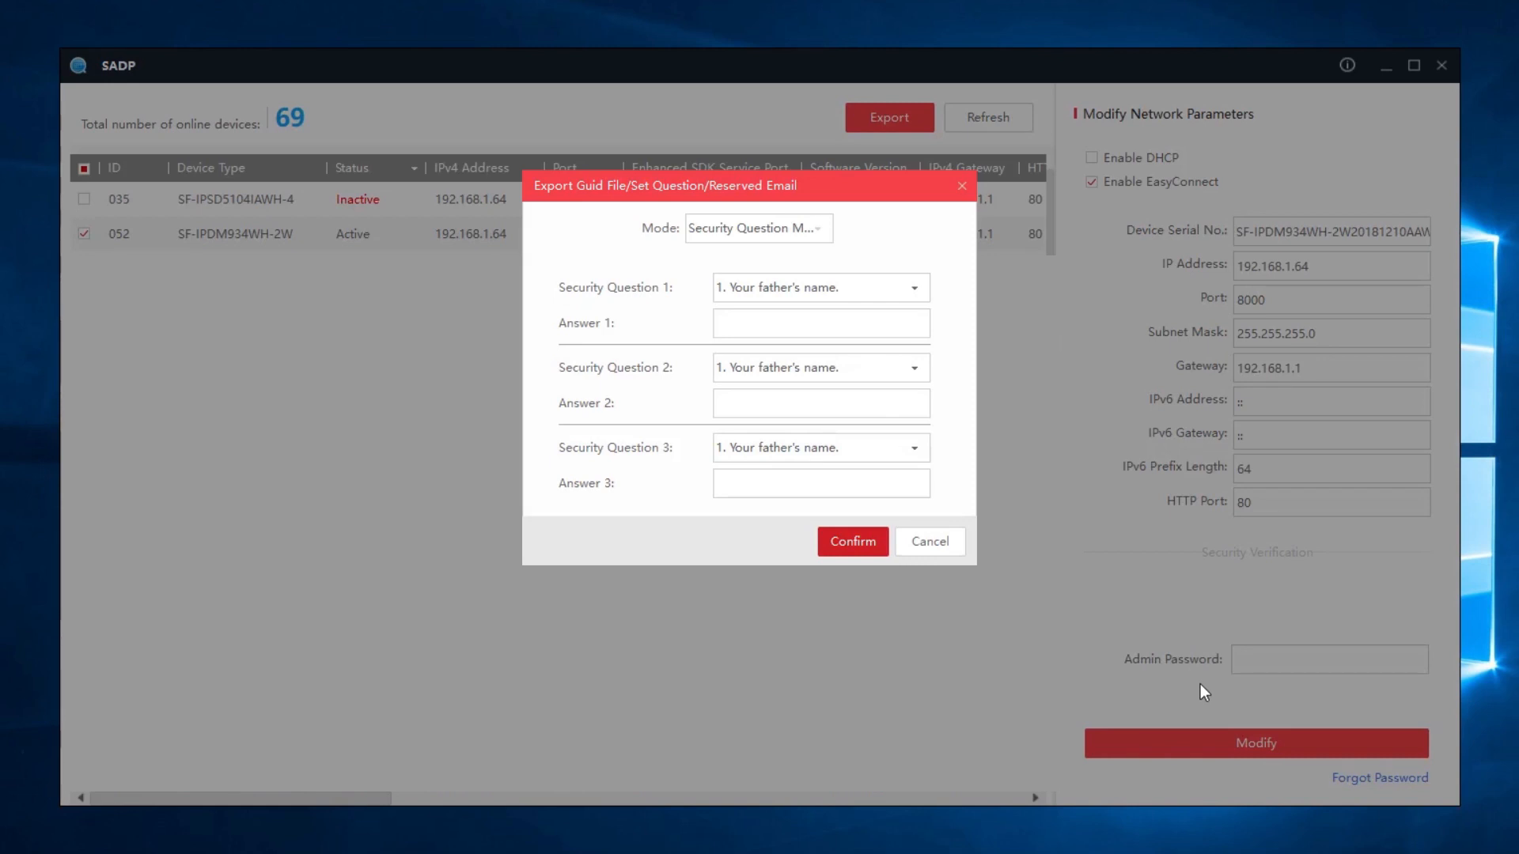
Cancel the Export Guid File/Set Question dialog to finish activation
{"action": "left_click", "coordinate": [821, 323]}
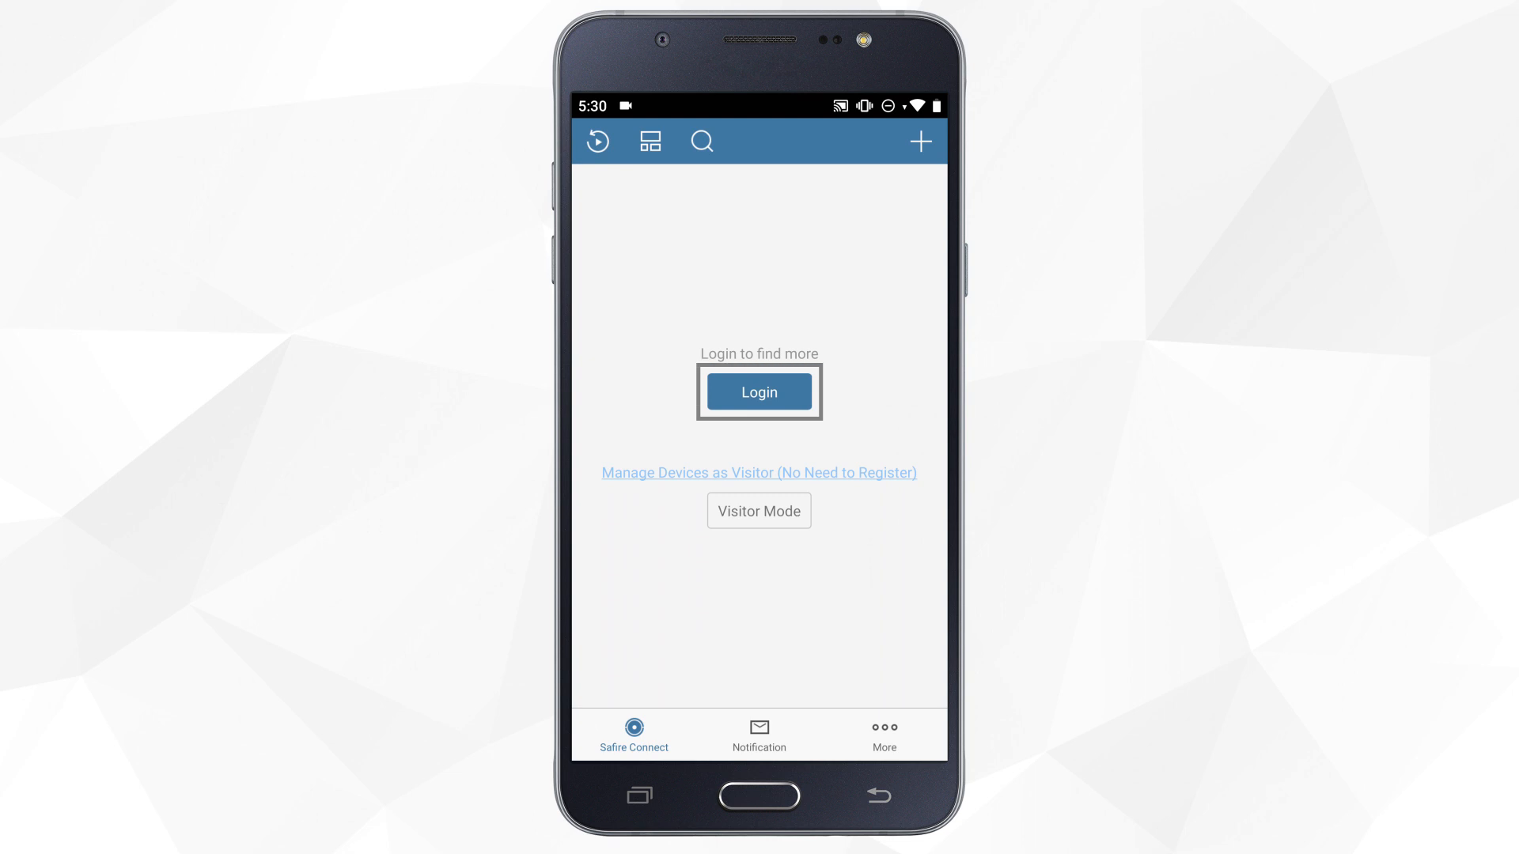
Go to the Safire Connect login page and start registering a new account
{"action": "left_click", "coordinate": [759, 393]}
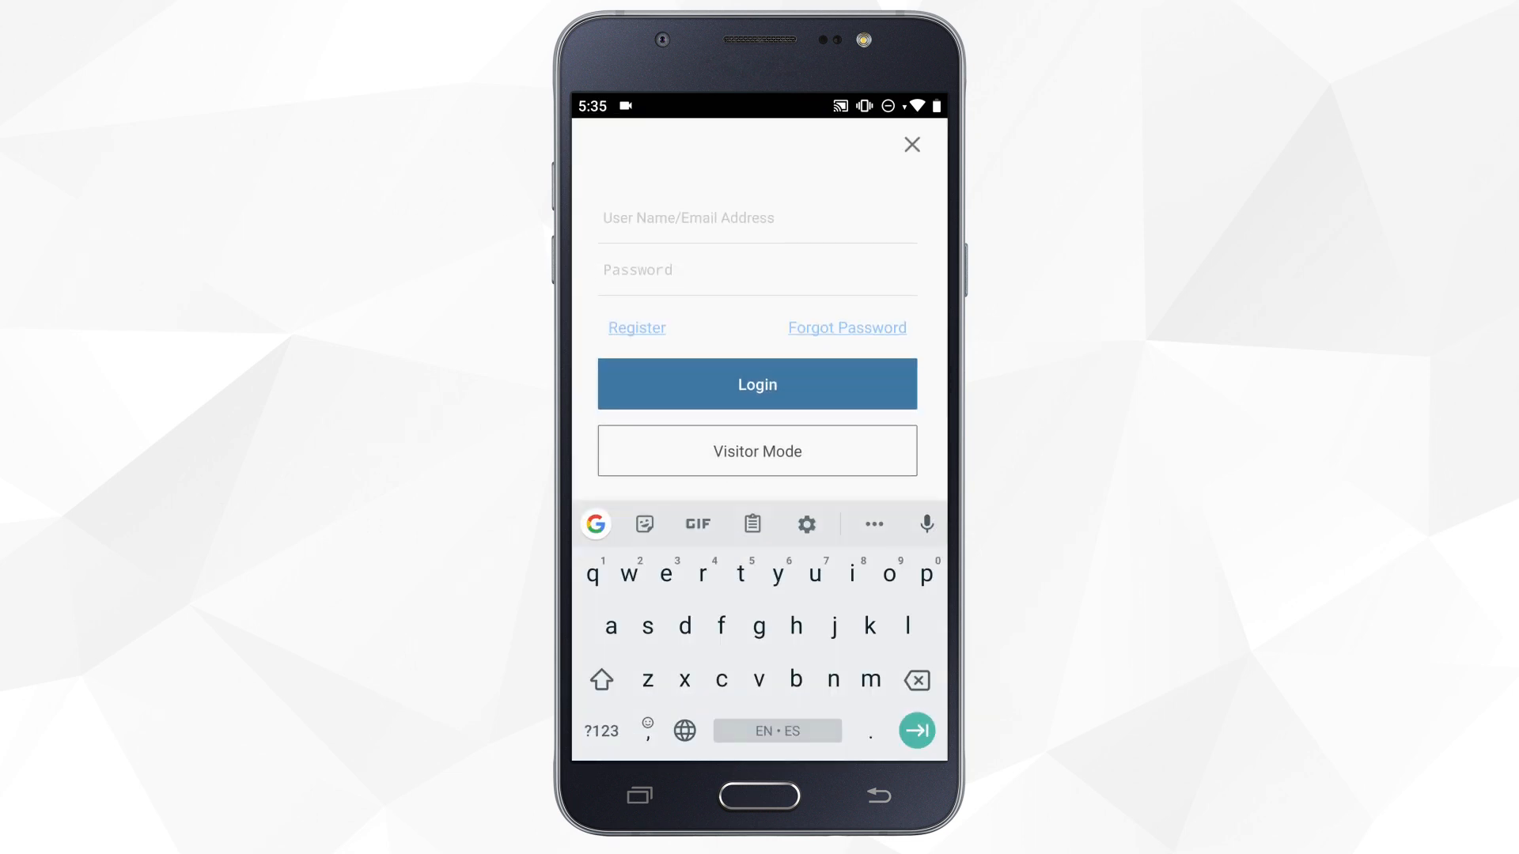
{"action": "left_click", "coordinate": [709, 218]}
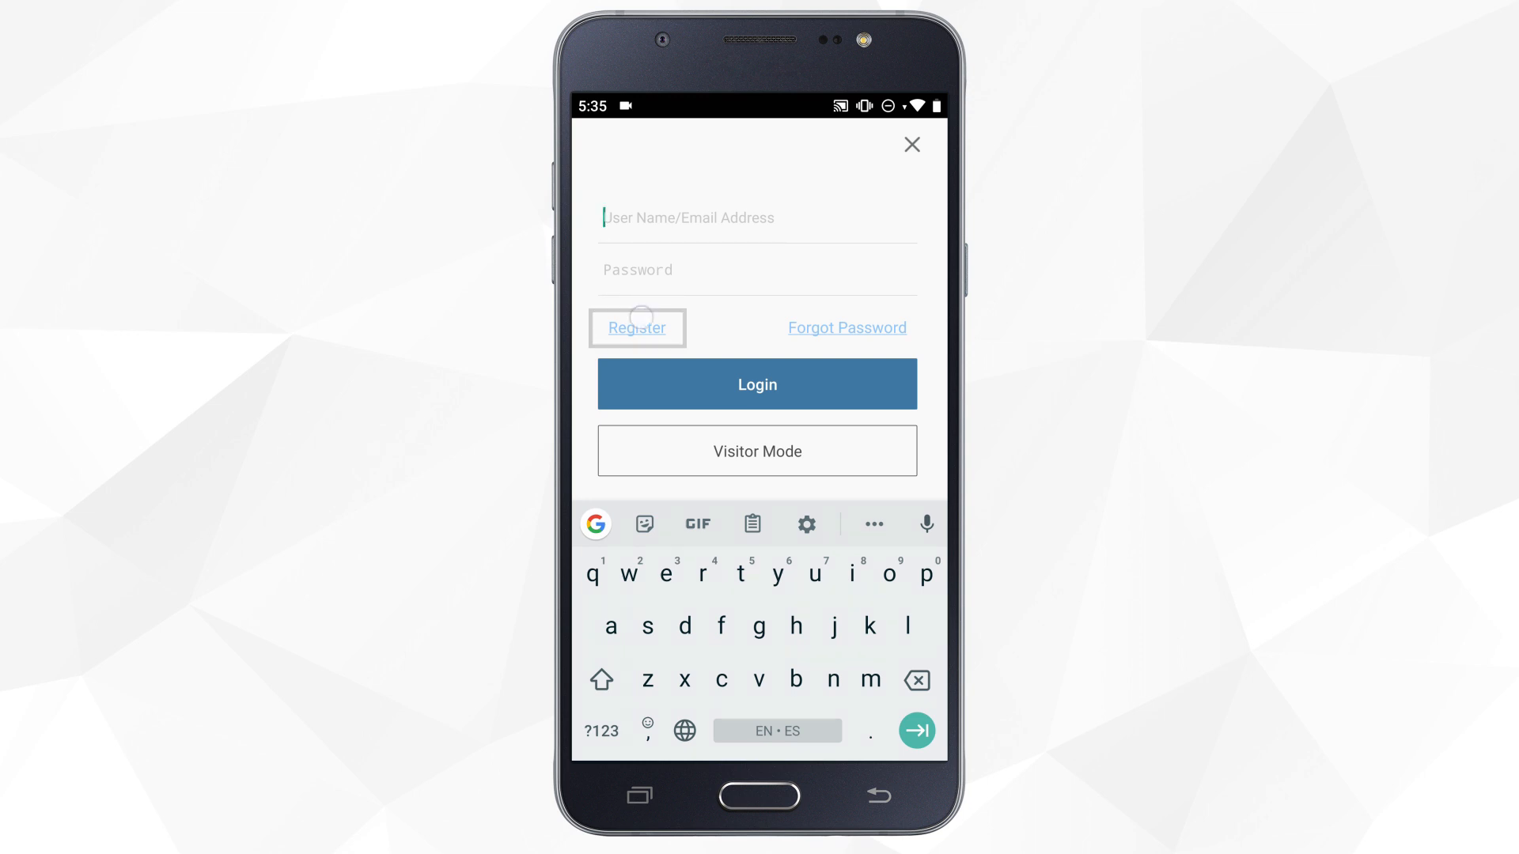
{"action": "left_click", "coordinate": [636, 328]}
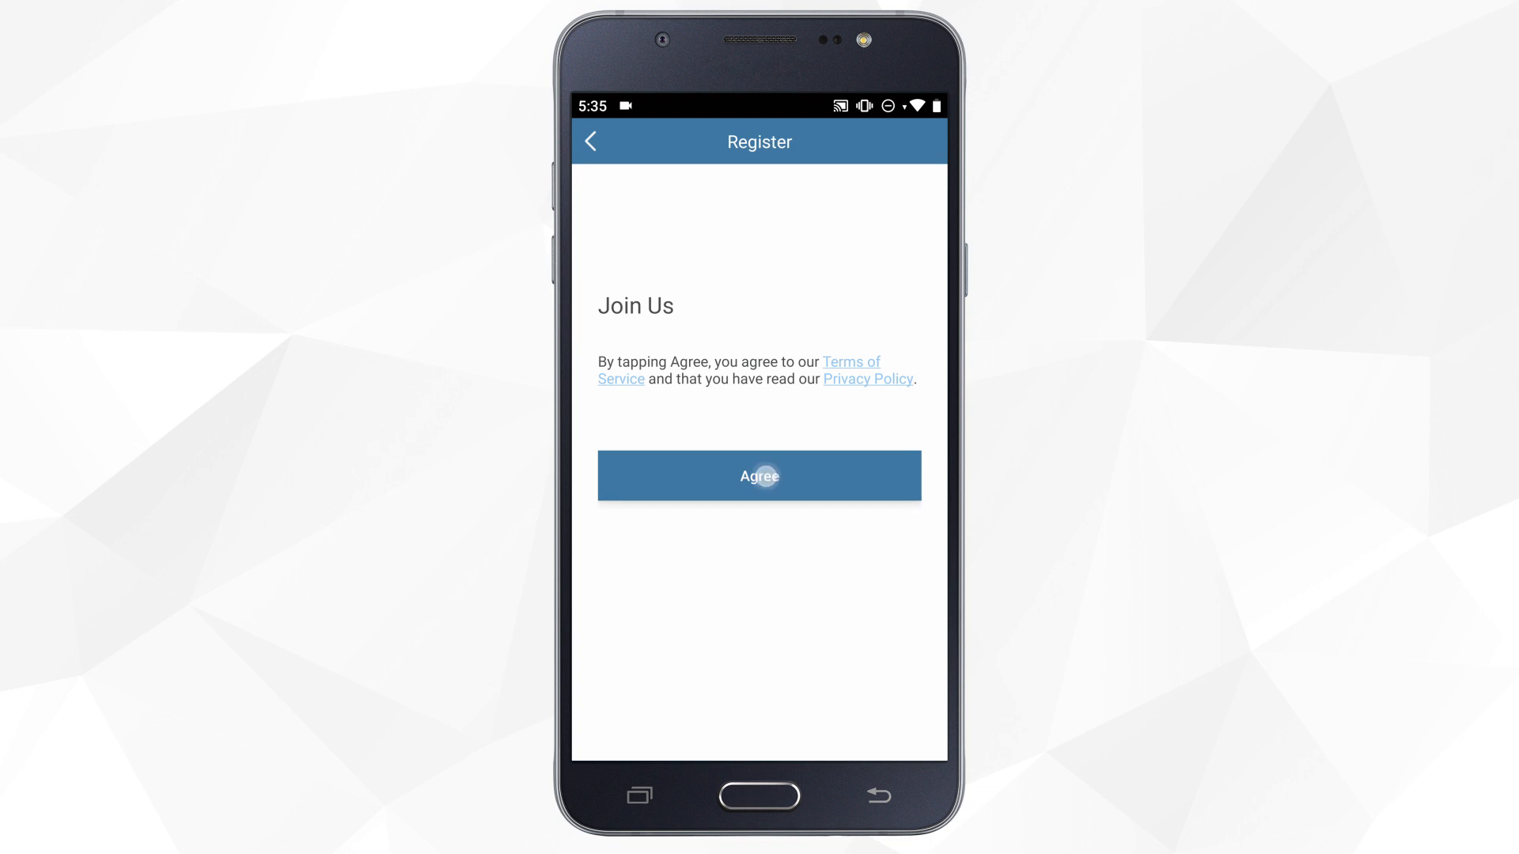
Accept the terms of service and choose registration by email address
{"action": "left_click", "coordinate": [759, 475]}
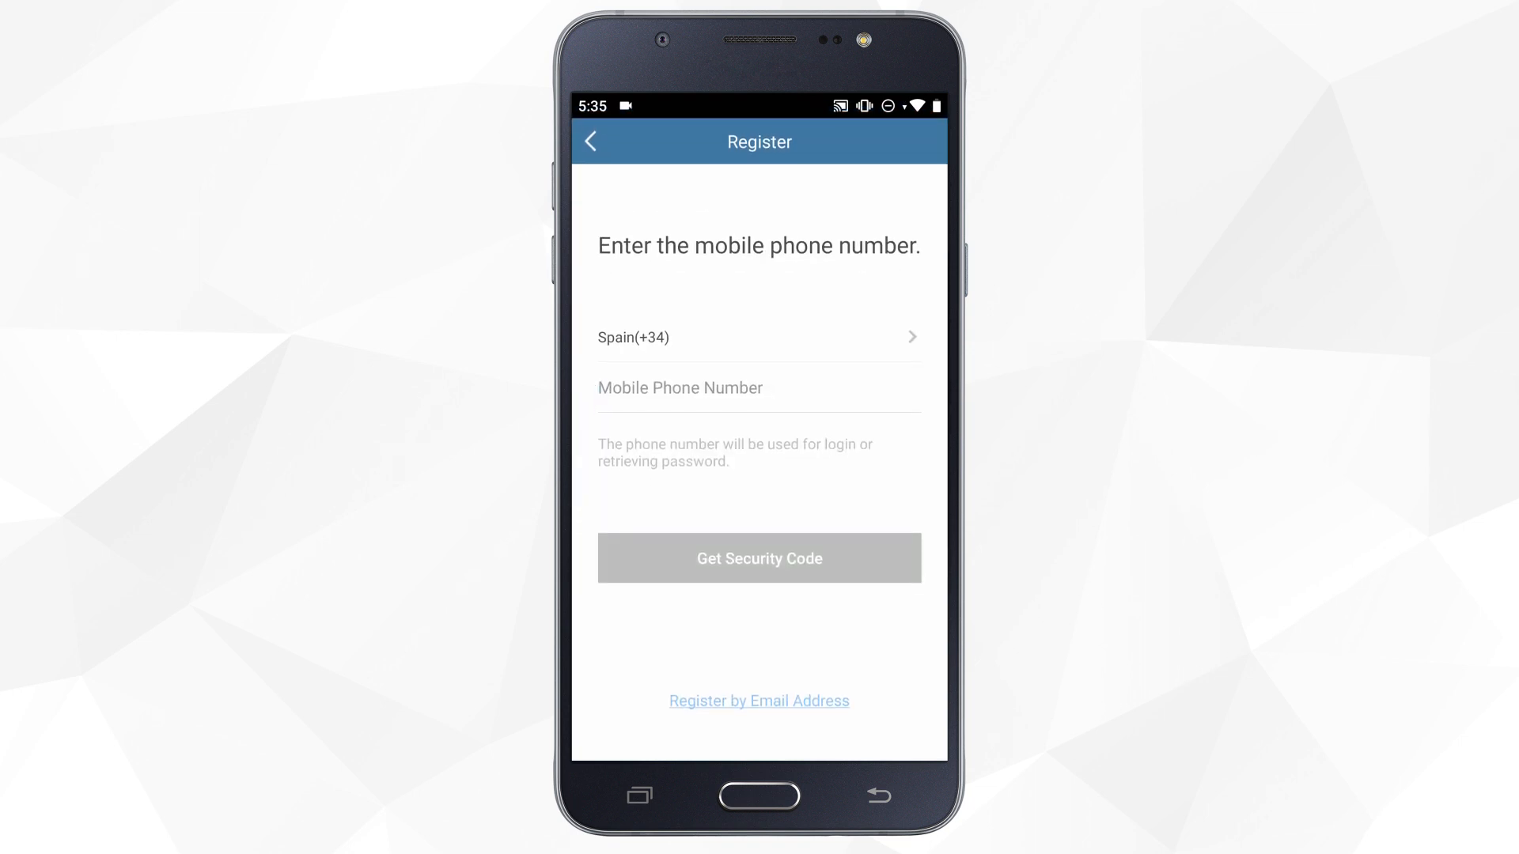
{"action": "left_click", "coordinate": [759, 389]}
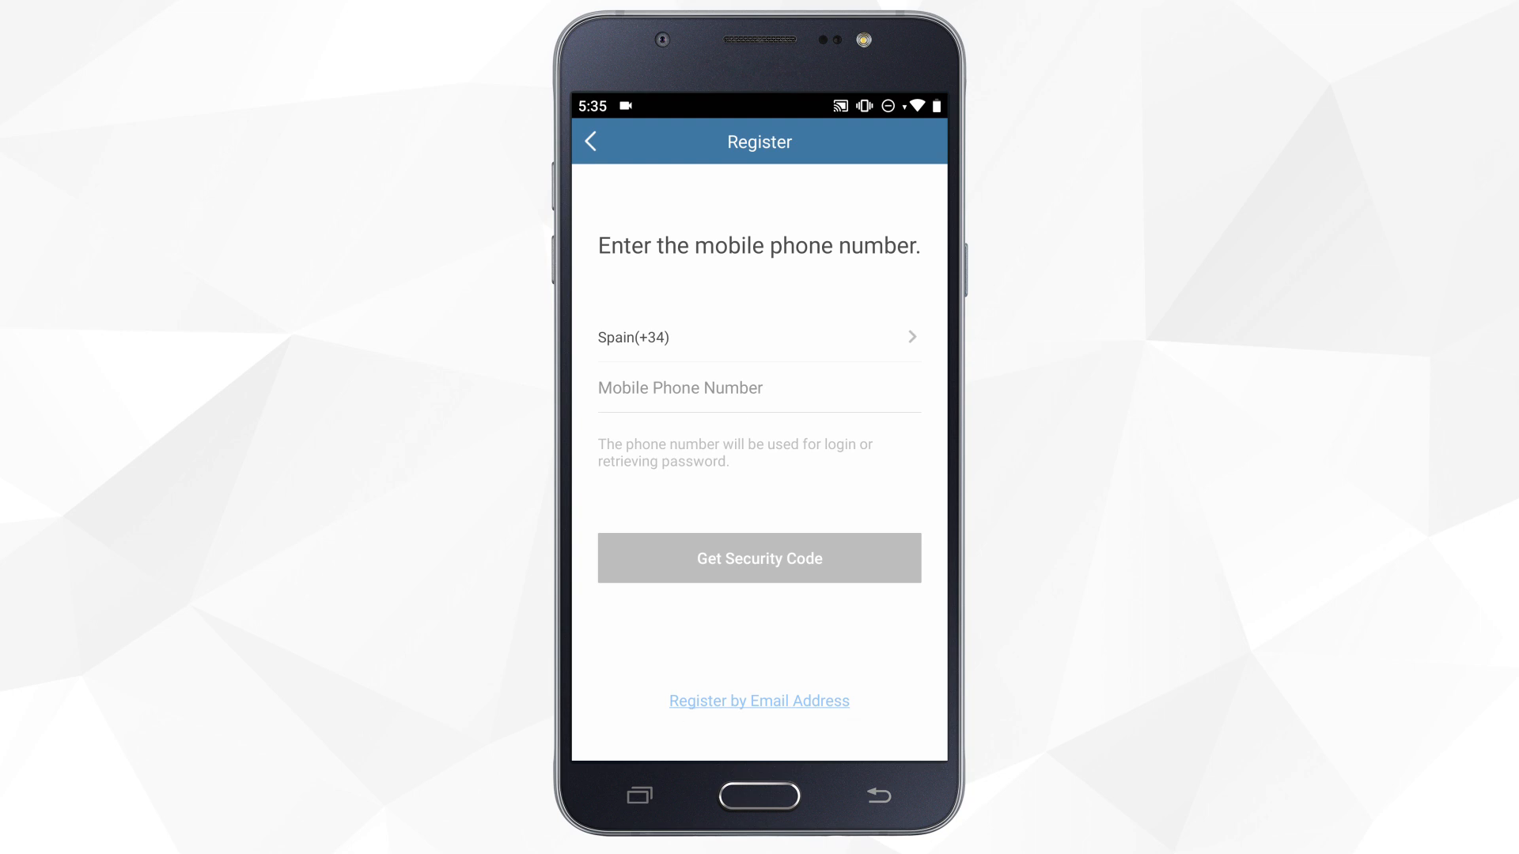
{"action": "left_click", "coordinate": [759, 701]}
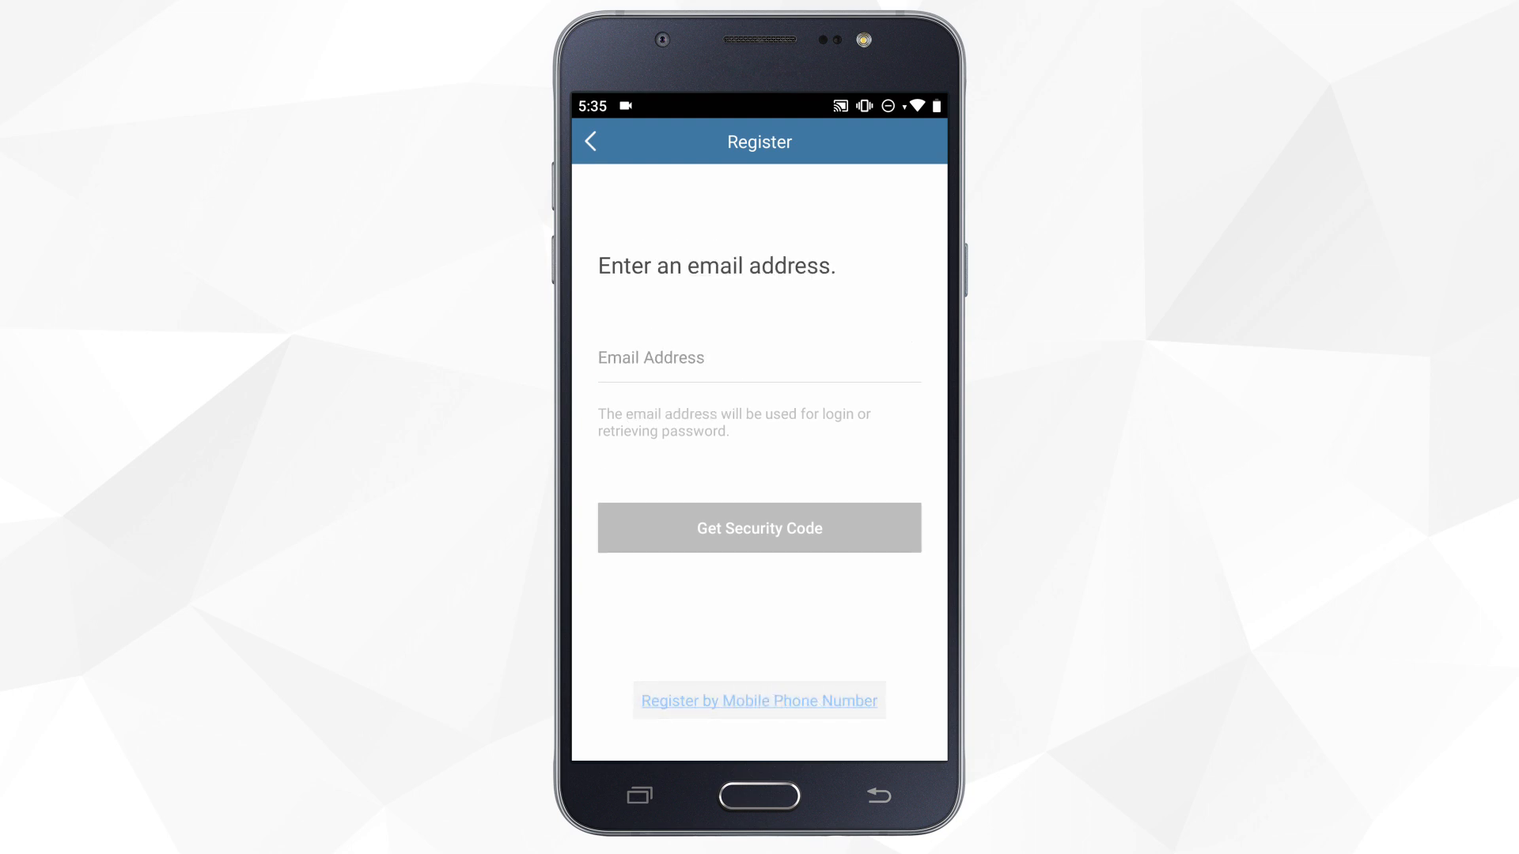
Enter the email, request the security code, enter it and submit to register
{"action": "type", "text": "saf"}
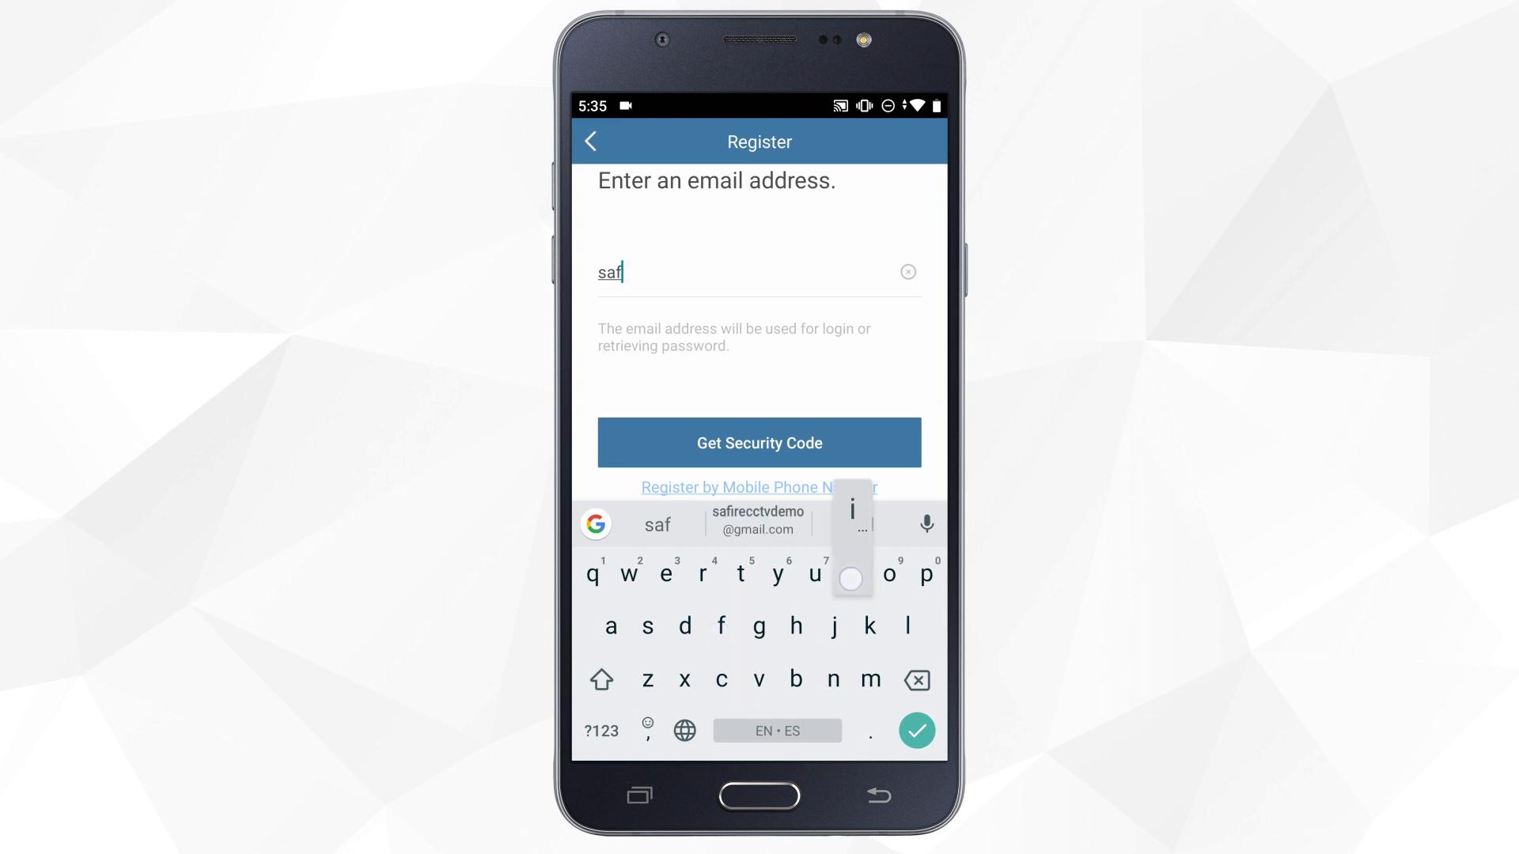
{"action": "left_click", "coordinate": [759, 443]}
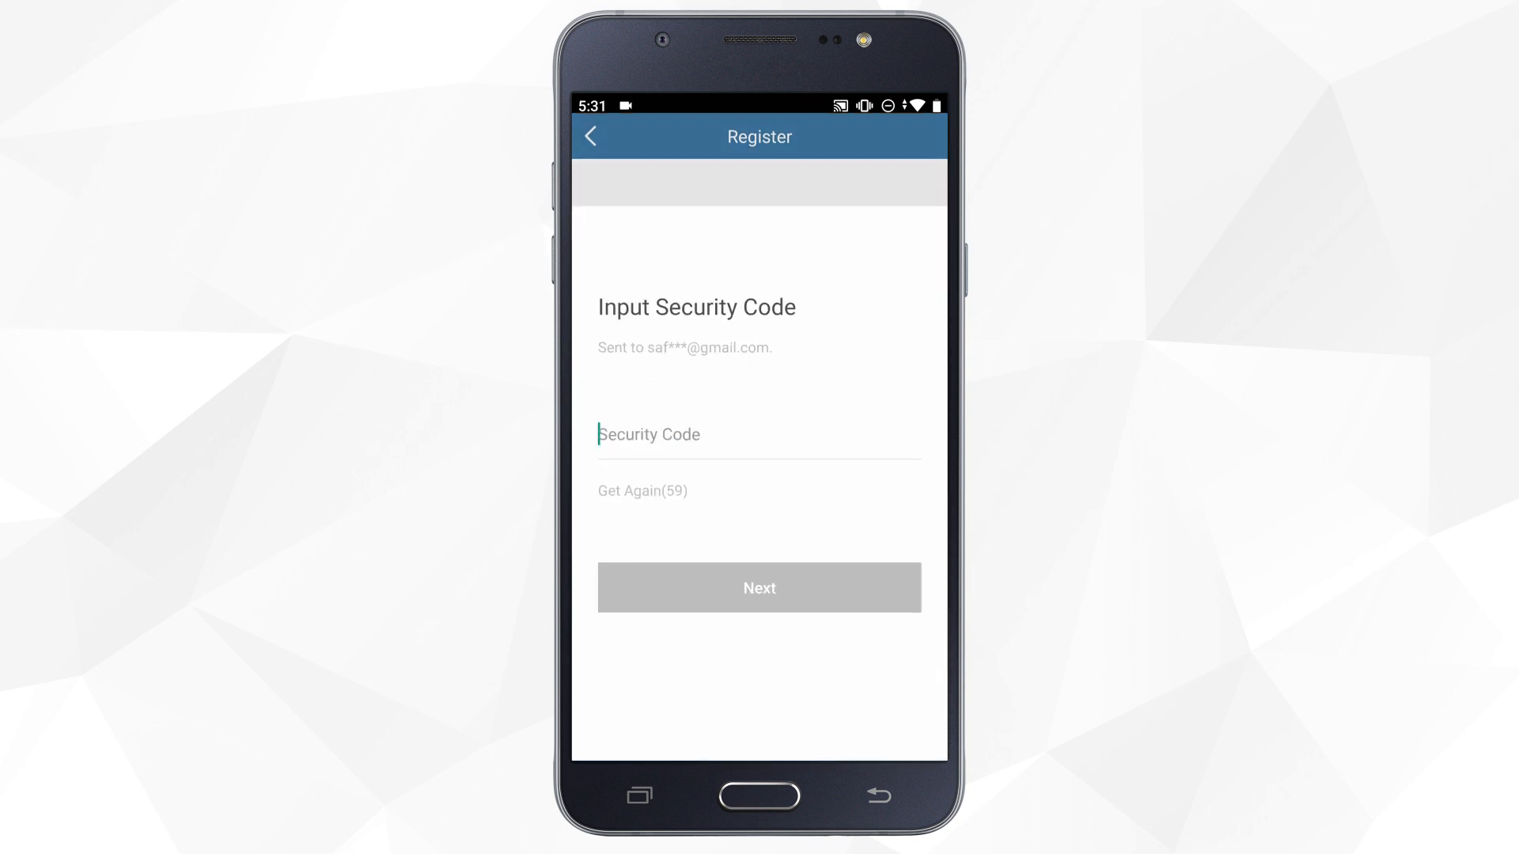
{"action": "type", "text": "189"}
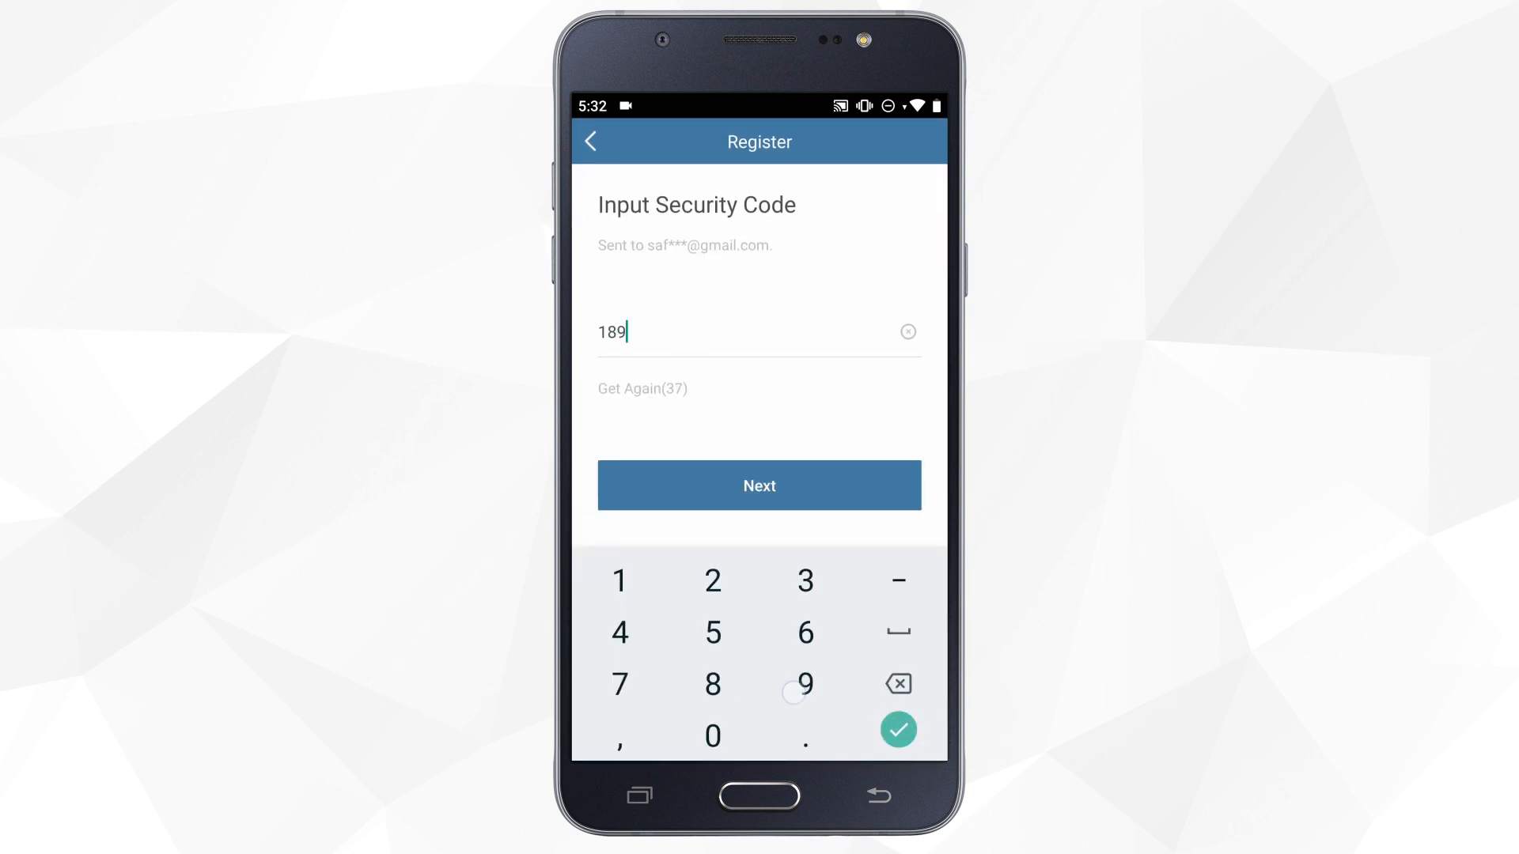
{"action": "left_click", "coordinate": [759, 485]}
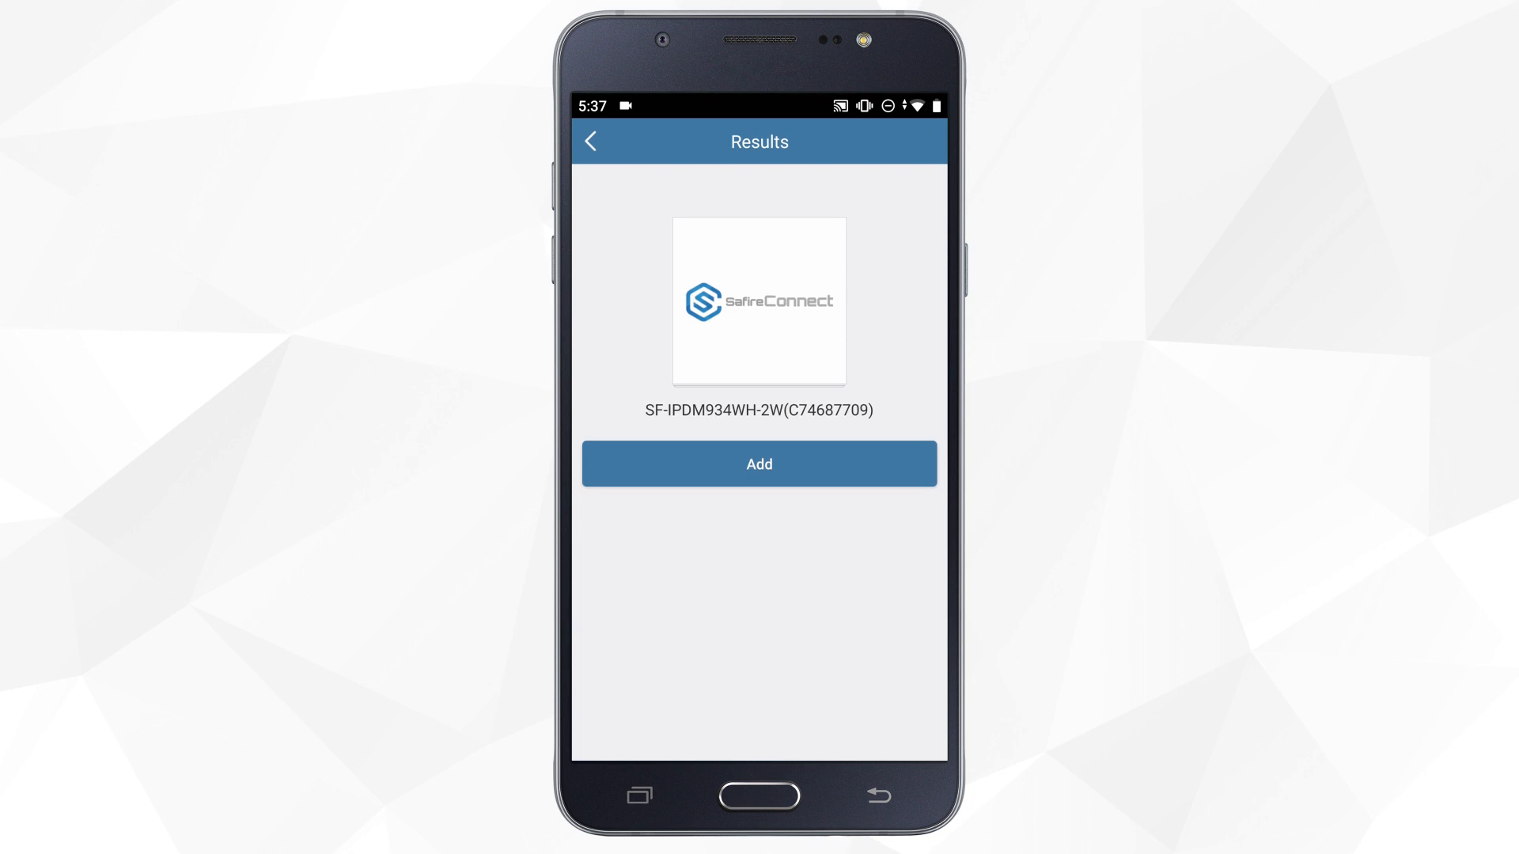
Add camera SF-IPDM934WH-2W(C74687709) with its verification code and save the default alias
{"action": "left_click", "coordinate": [760, 463]}
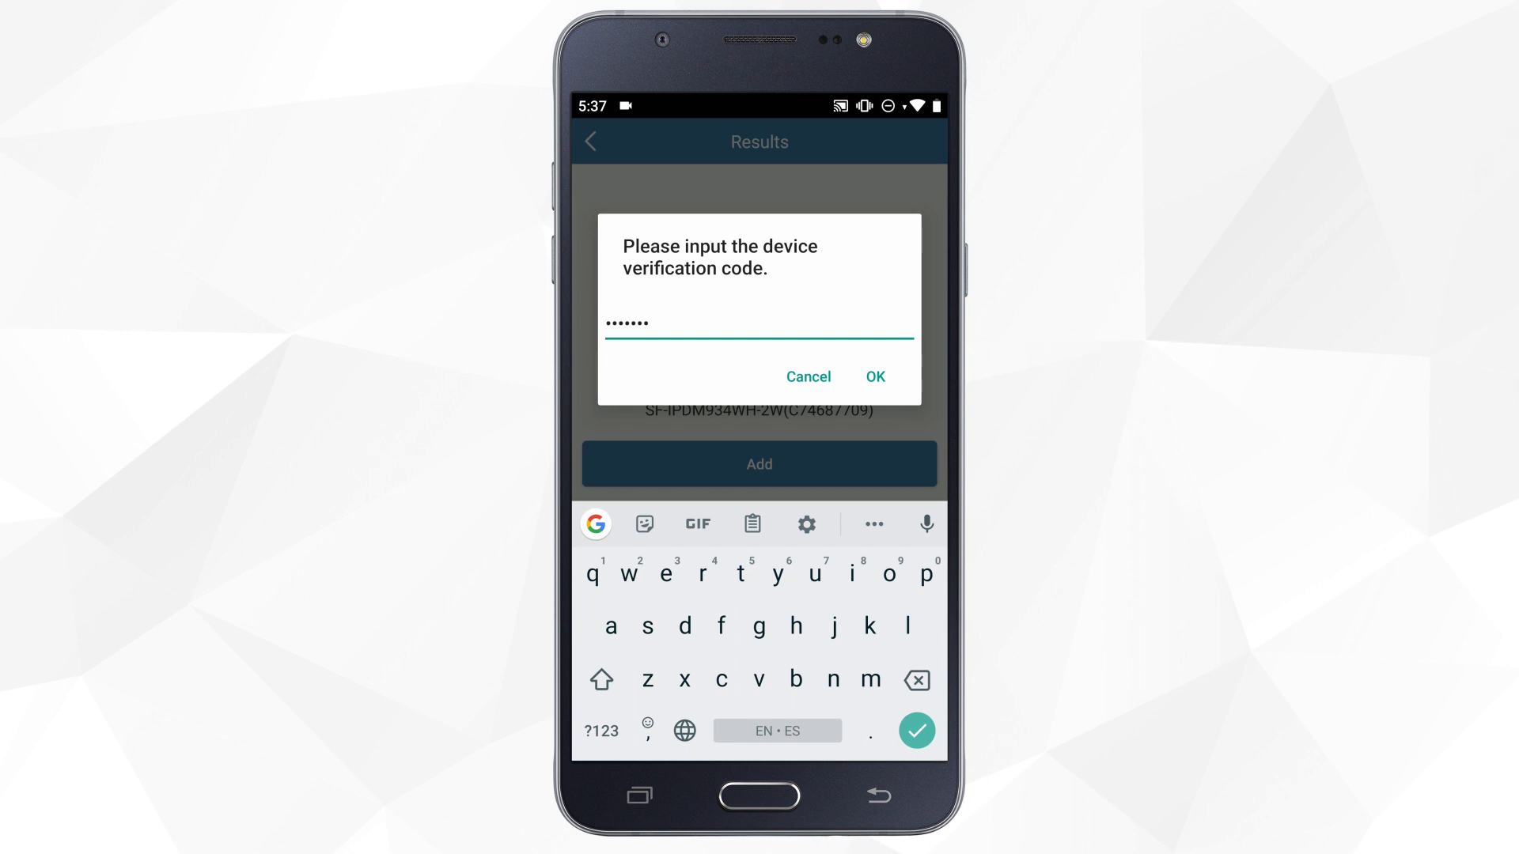
{"action": "left_click", "coordinate": [875, 376]}
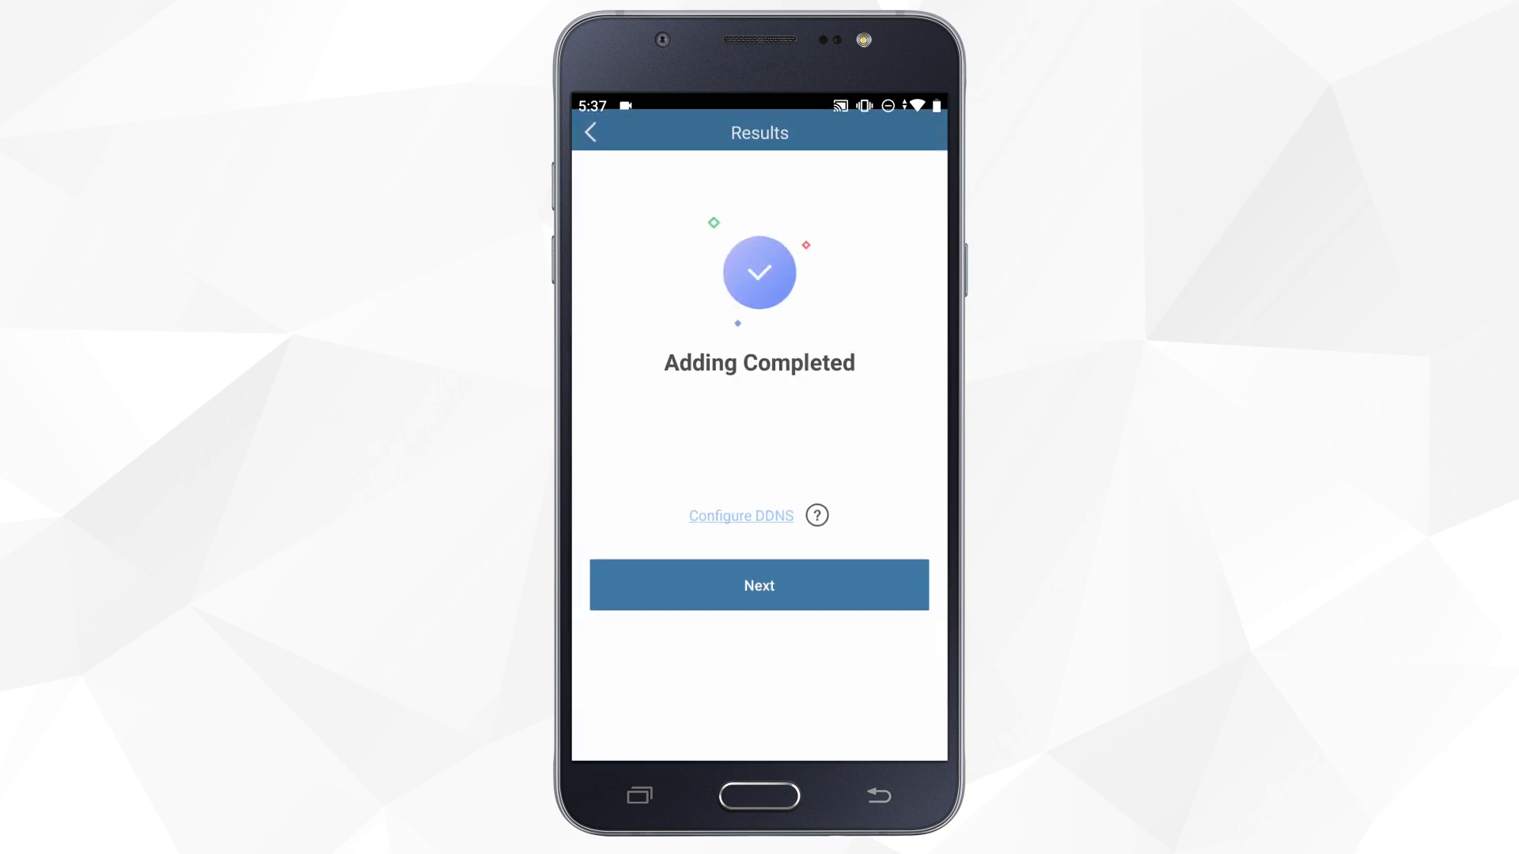
{"action": "left_click", "coordinate": [759, 585]}
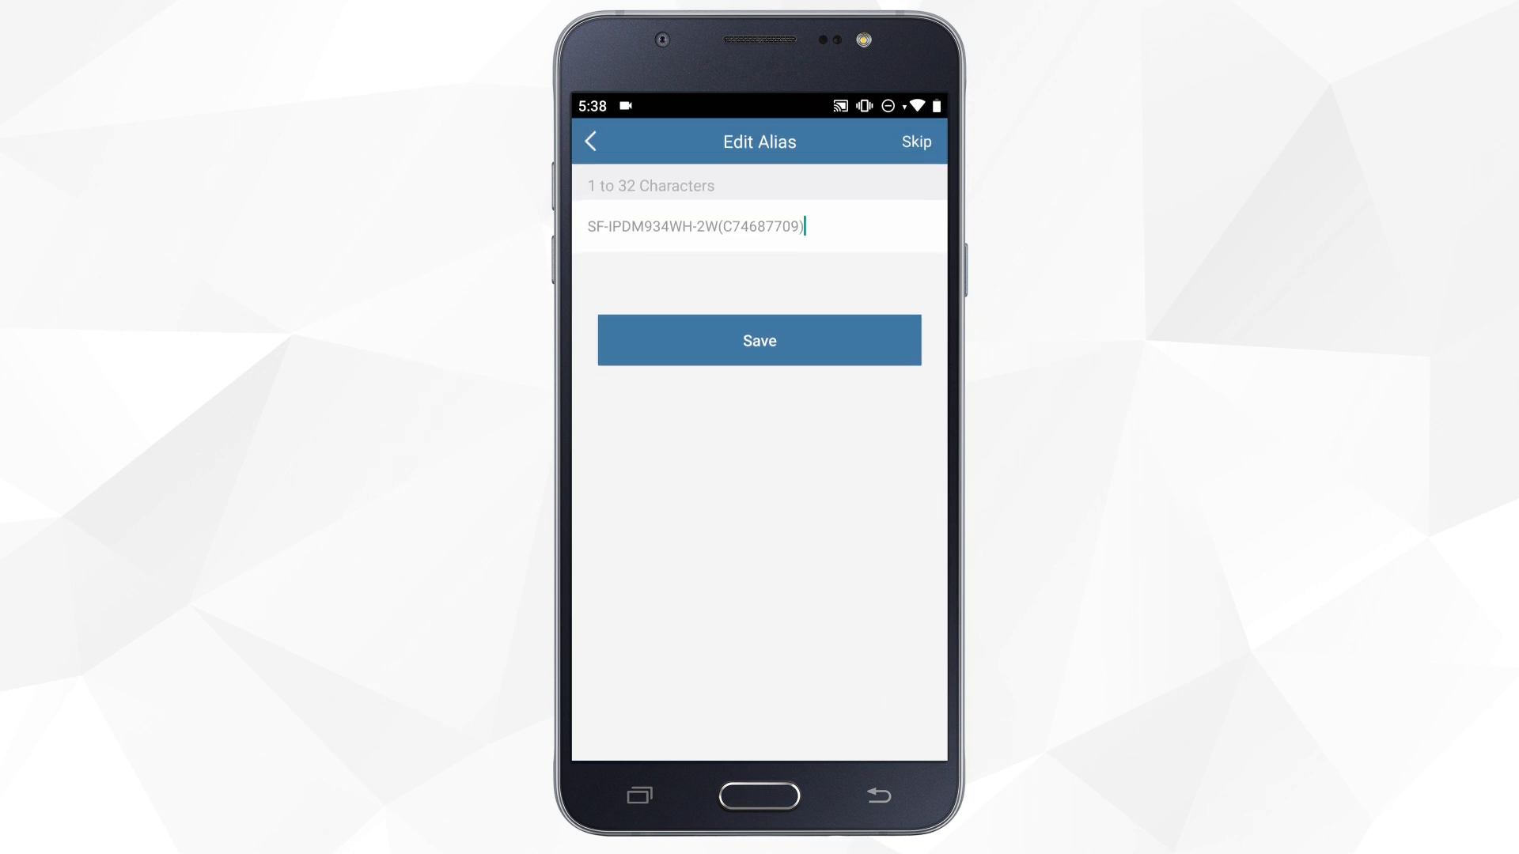
{"action": "left_click", "coordinate": [781, 341]}
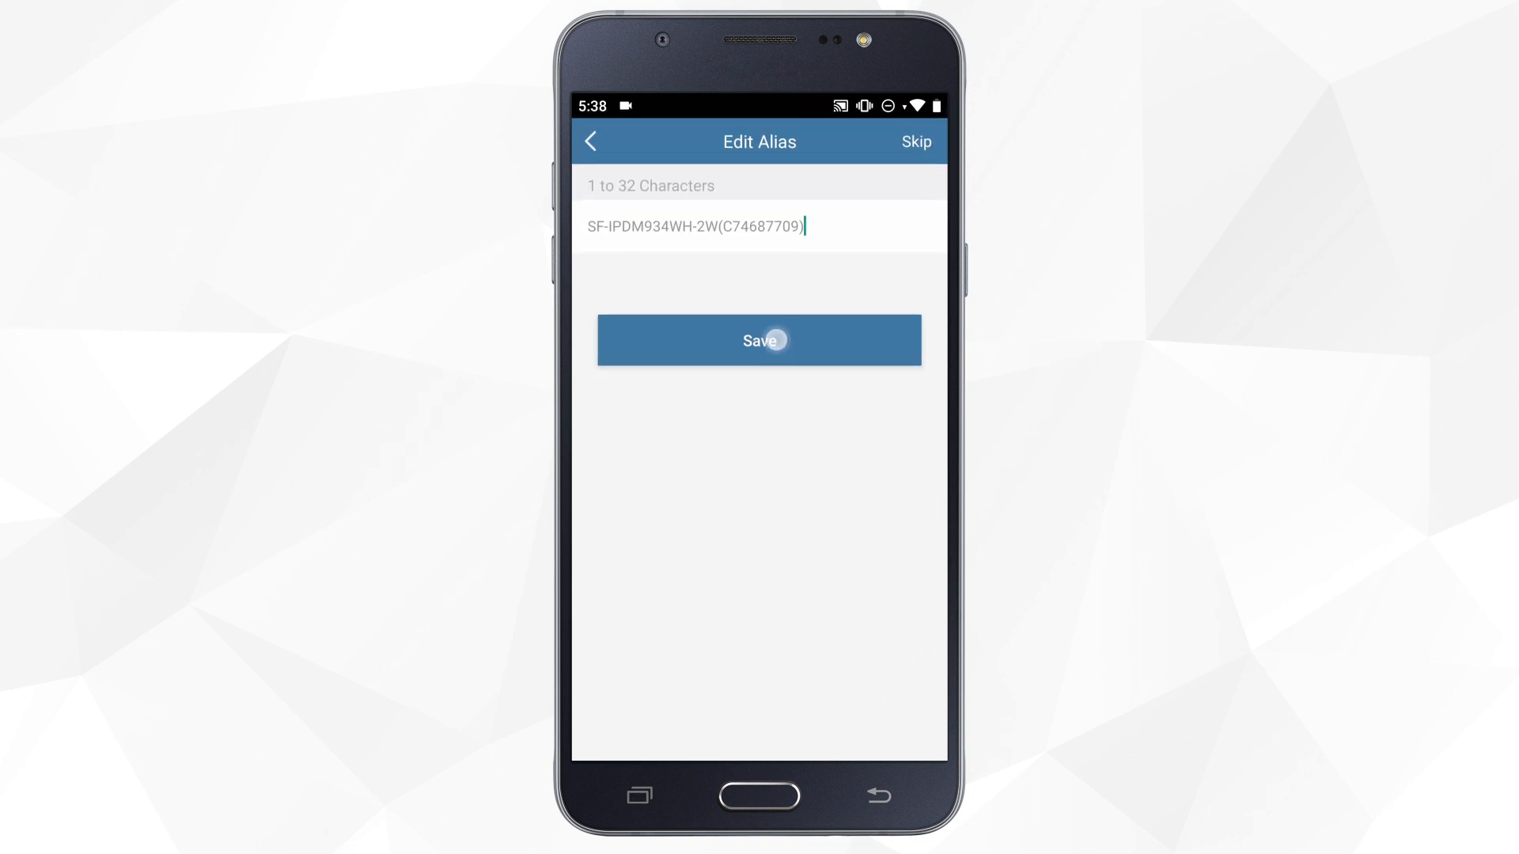
{"action": "left_click", "coordinate": [759, 340]}
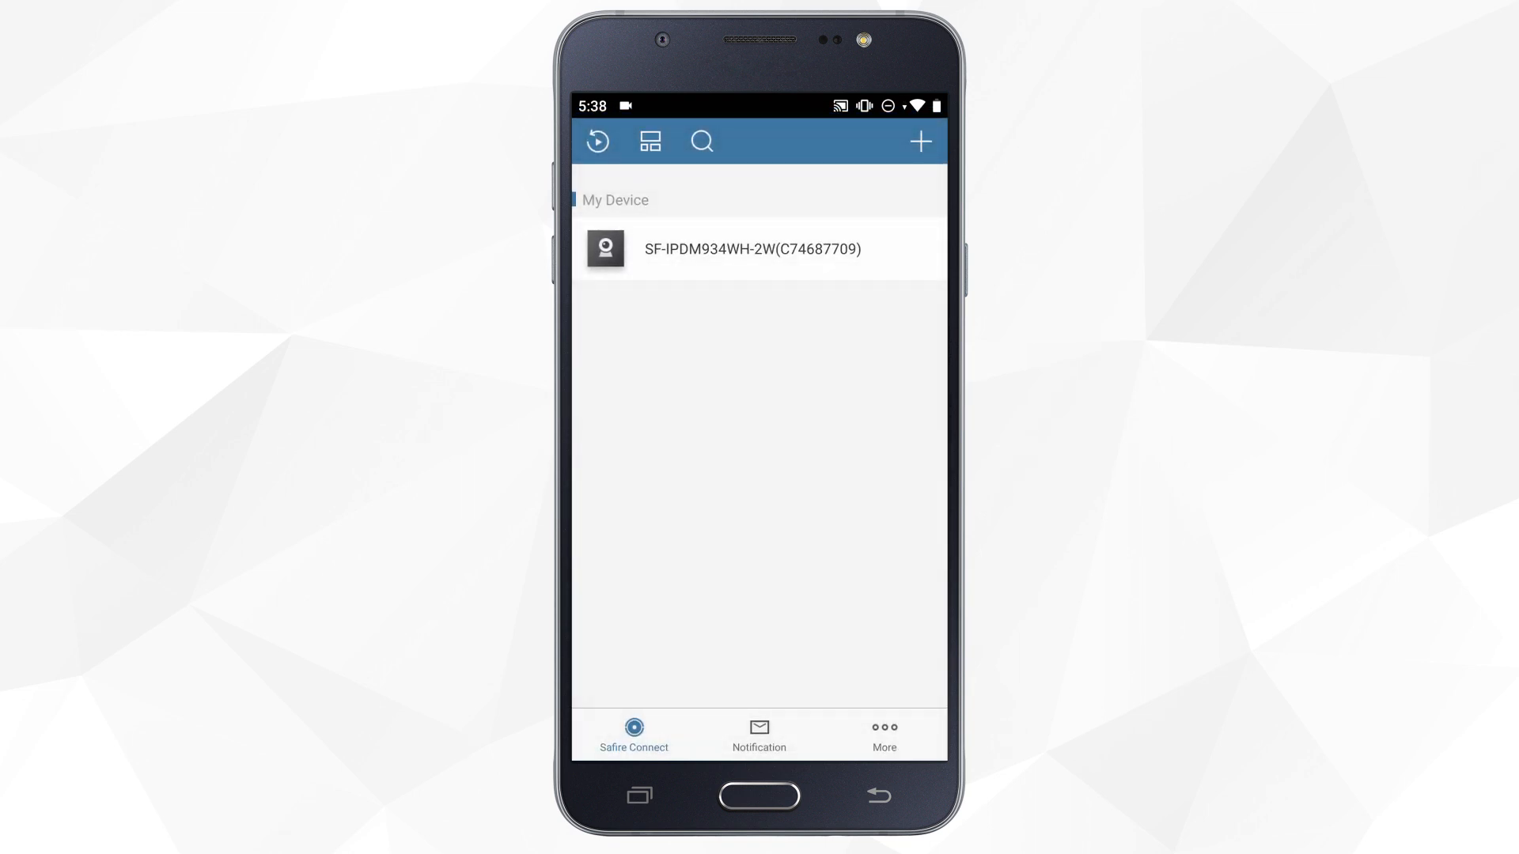
Check the camera's live view, return to the list and show its Device Information page
{"action": "left_click", "coordinate": [749, 249]}
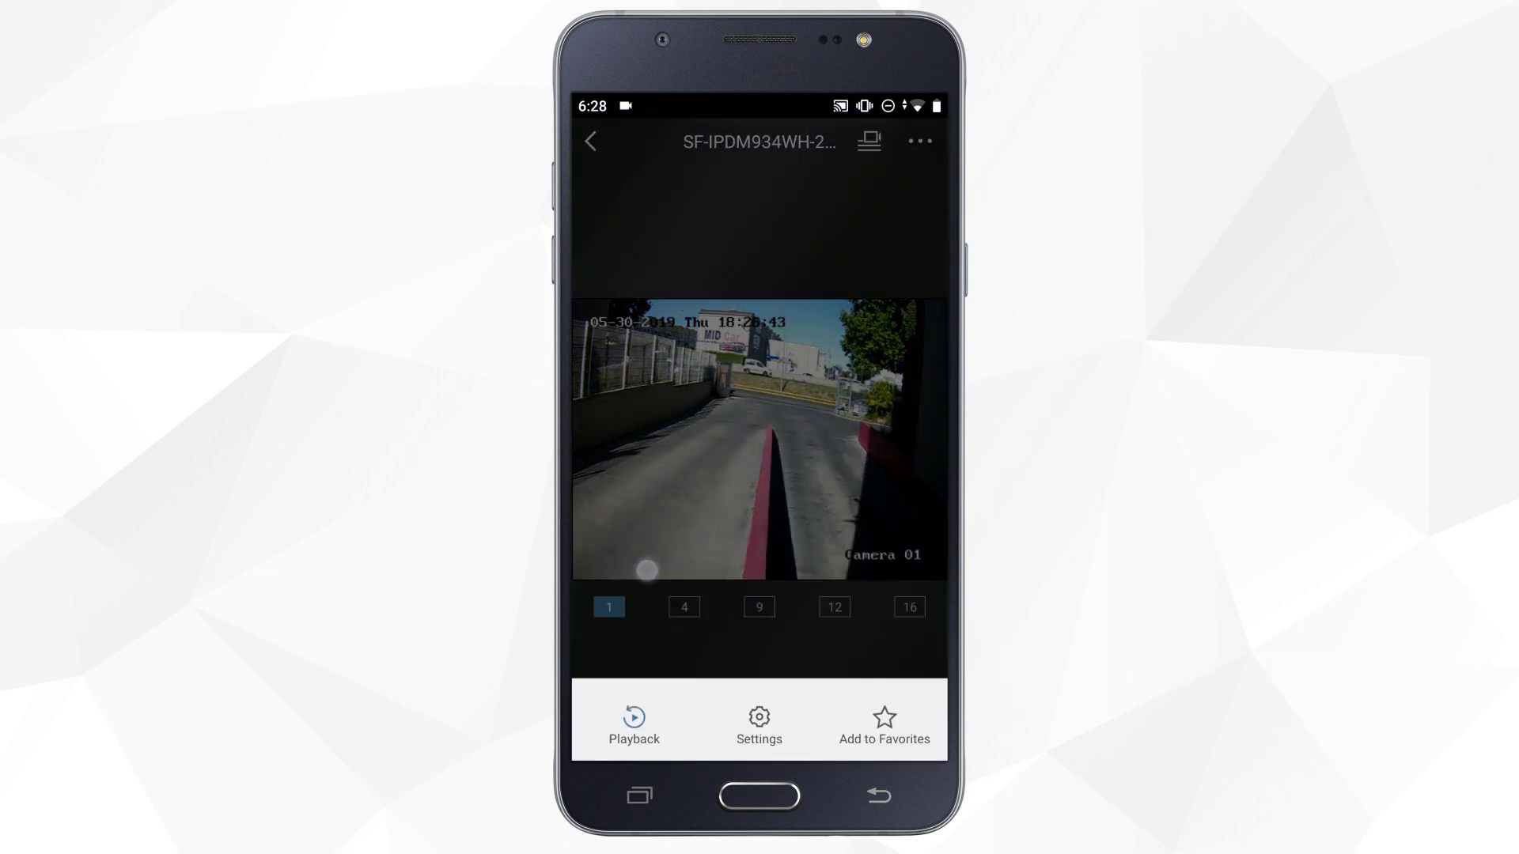
{"action": "left_click", "coordinate": [633, 723]}
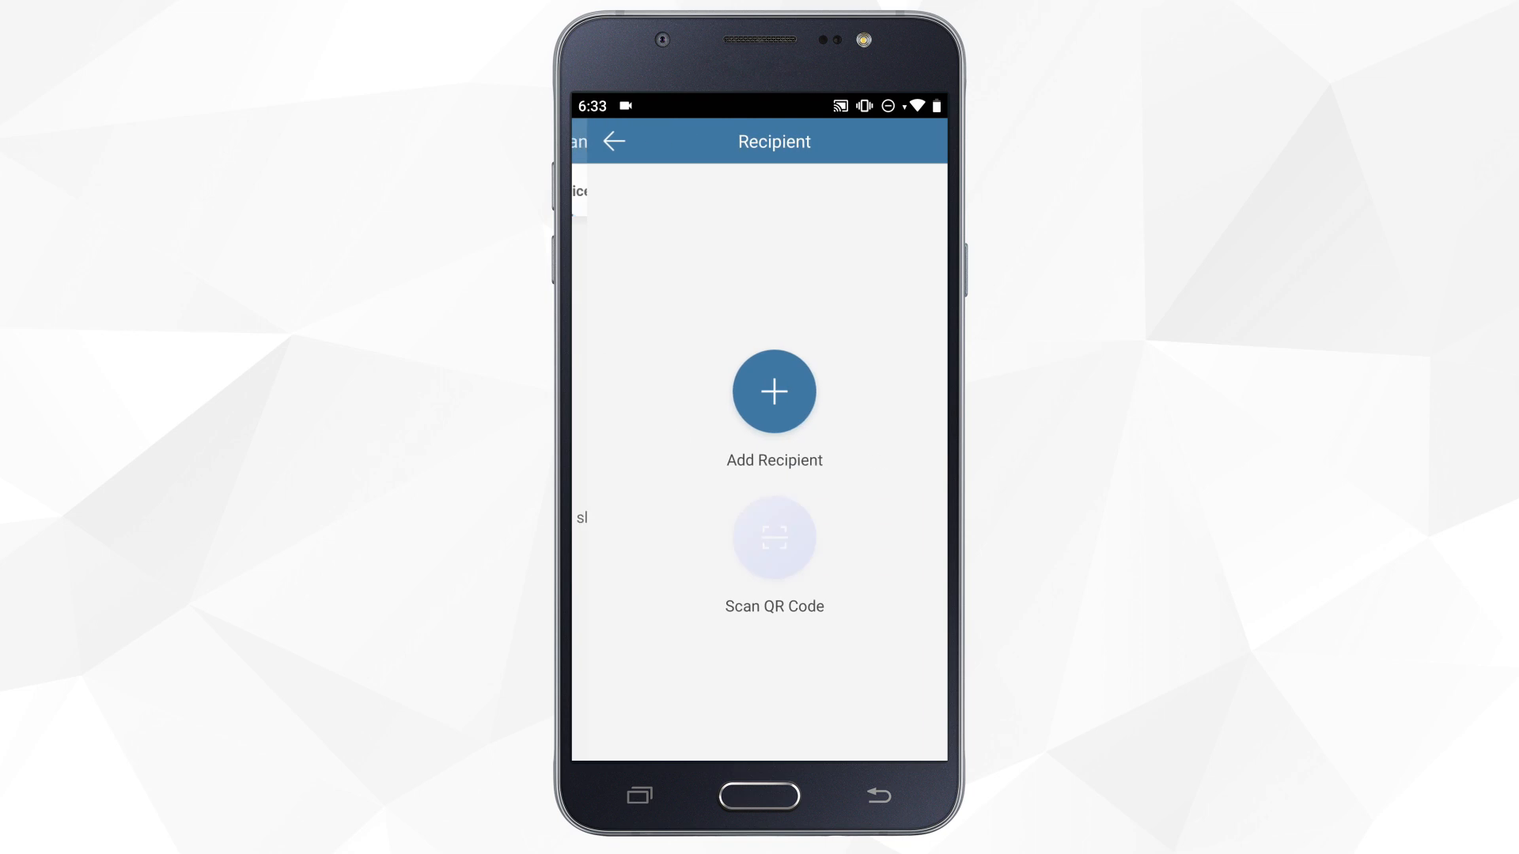
{"action": "left_click", "coordinate": [610, 142]}
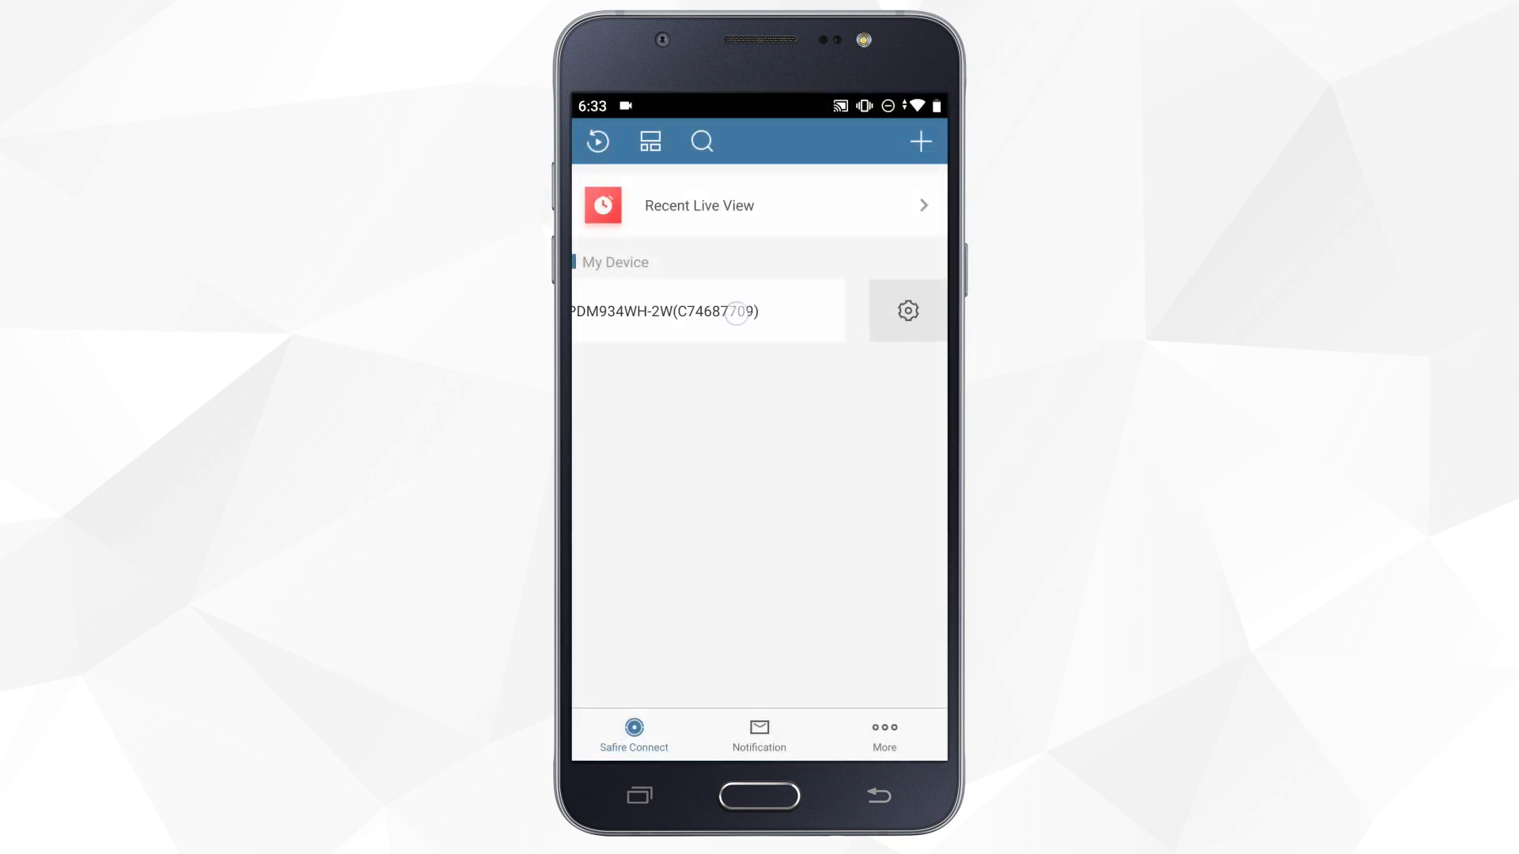
{"action": "left_click", "coordinate": [908, 310]}
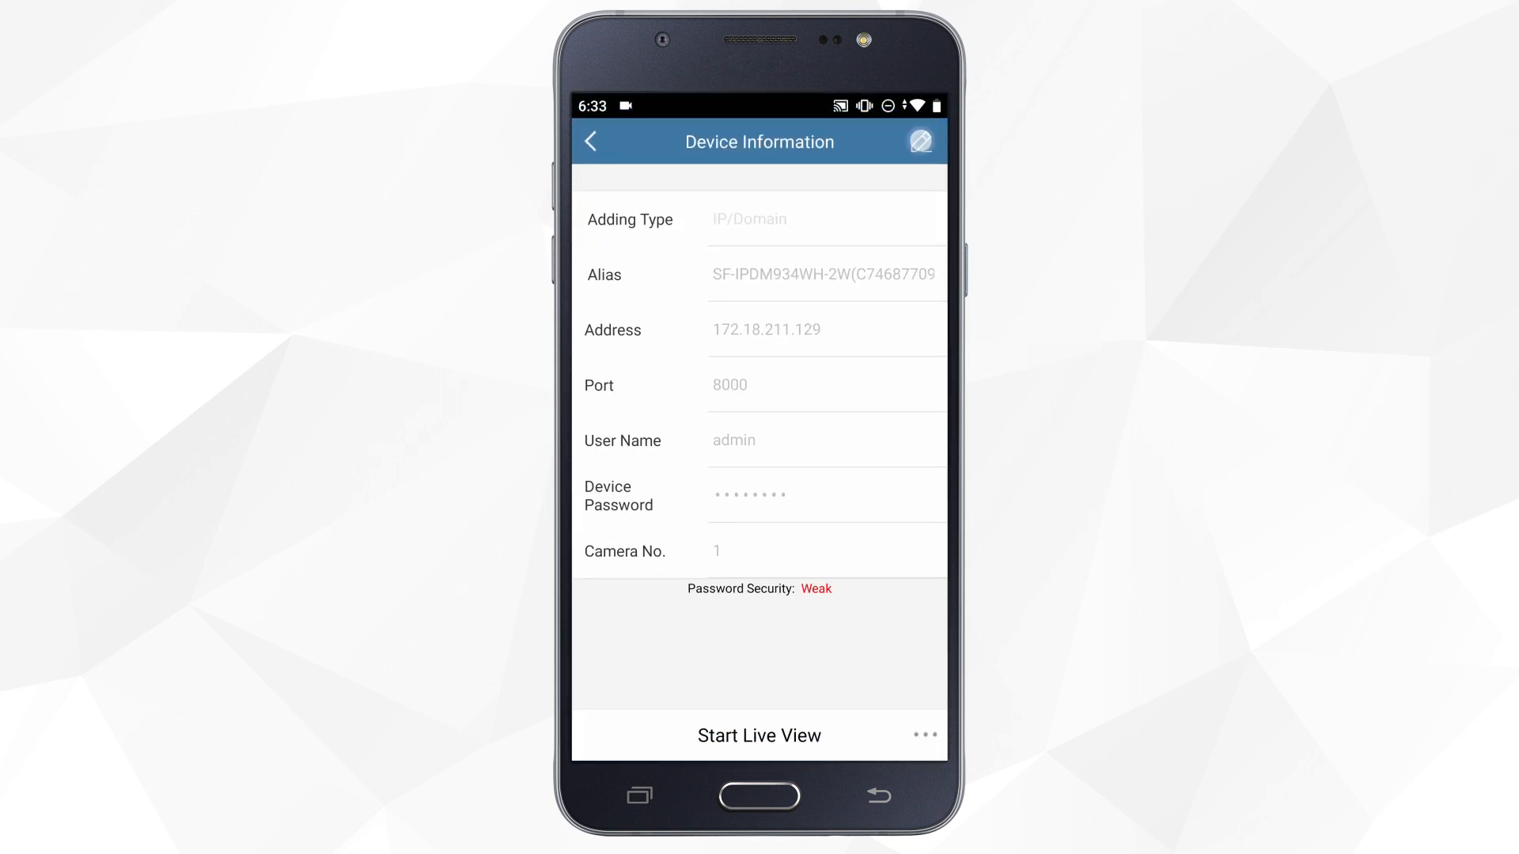